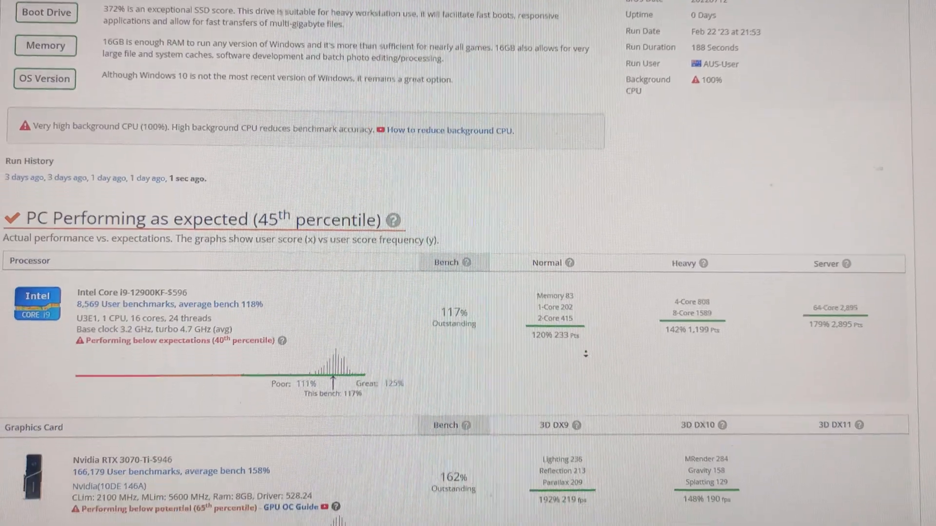
# Show OCCT's CPU package and core temperature readings during the stress test.
pyautogui.scroll(-3)
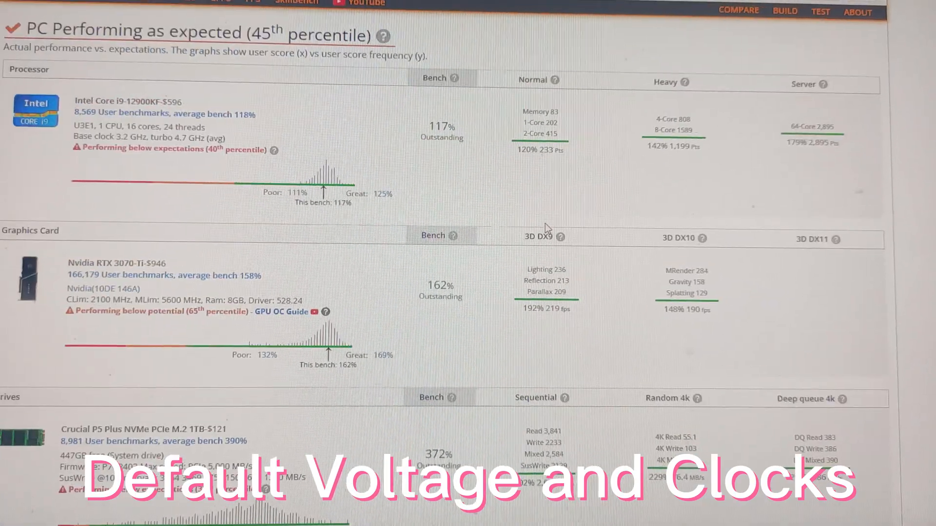
pyautogui.scroll(-3)
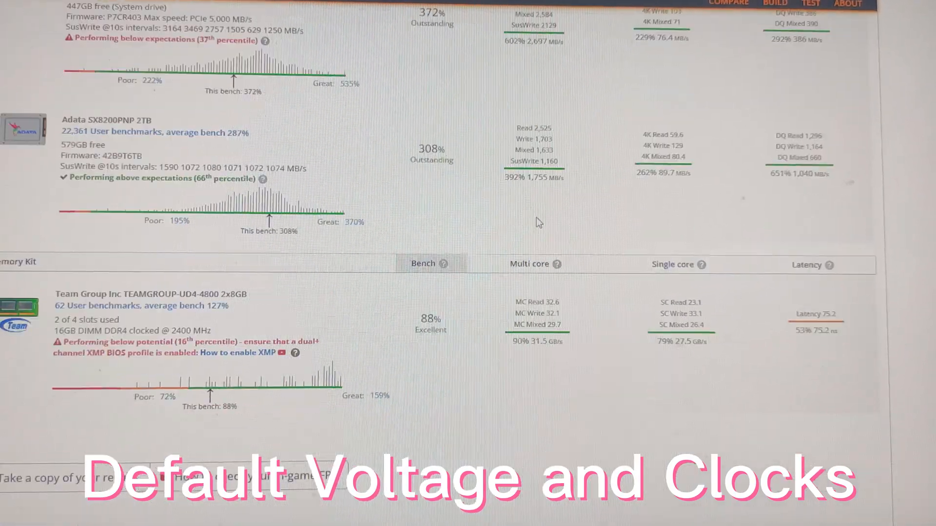
pyautogui.scroll(-3)
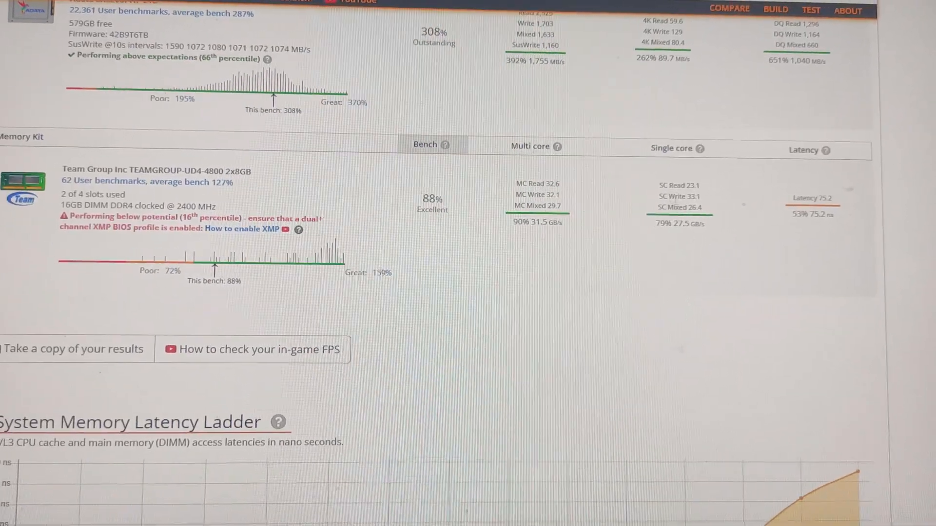
pyautogui.doubleClick(807, 216)
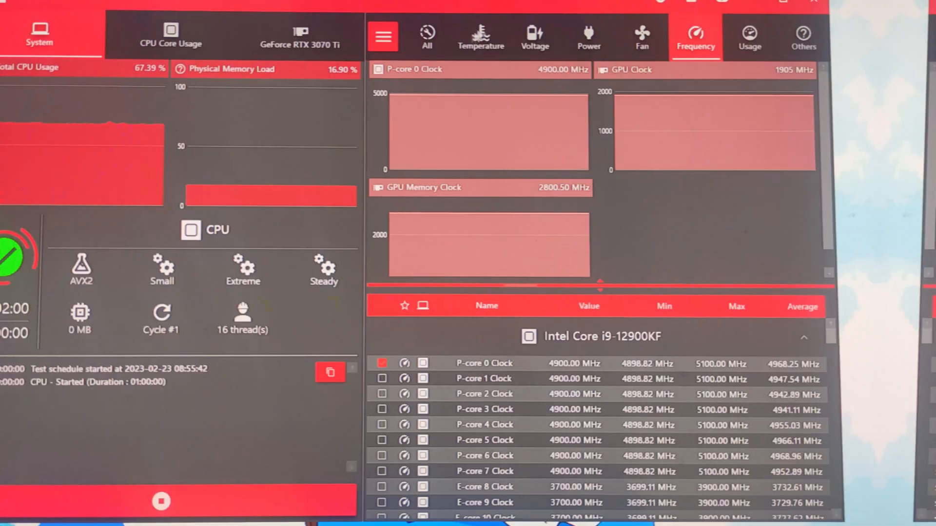
pyautogui.click(532, 39)
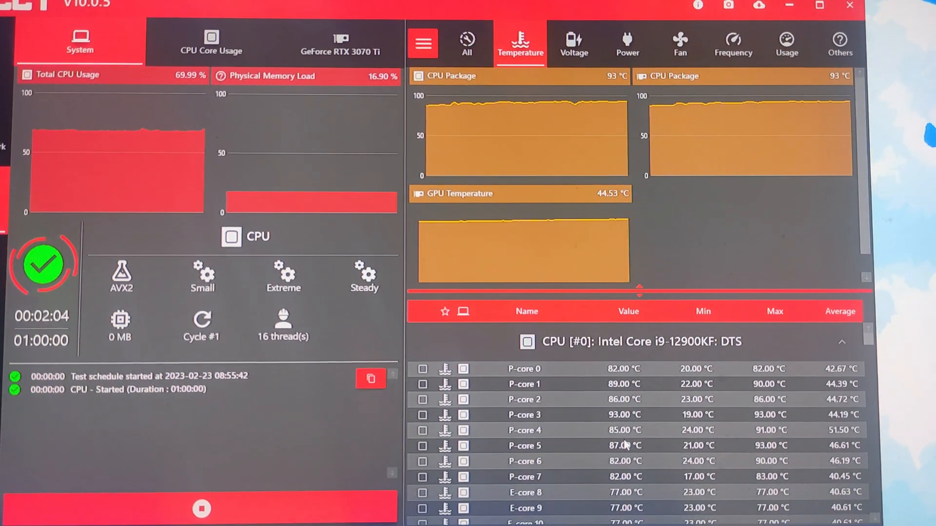
pyautogui.scroll(-3)
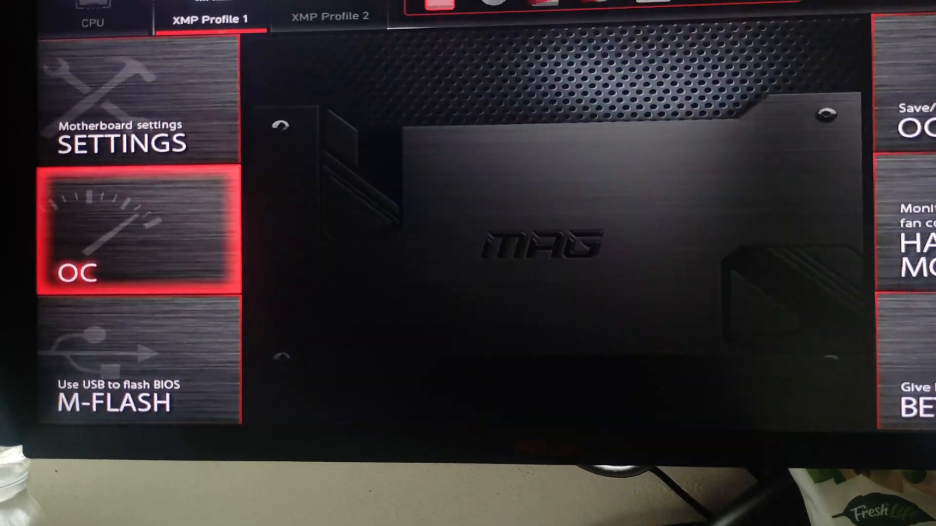
# Enter the OC section and move to Advanced CPU Configuration.
pyautogui.click(118, 233)
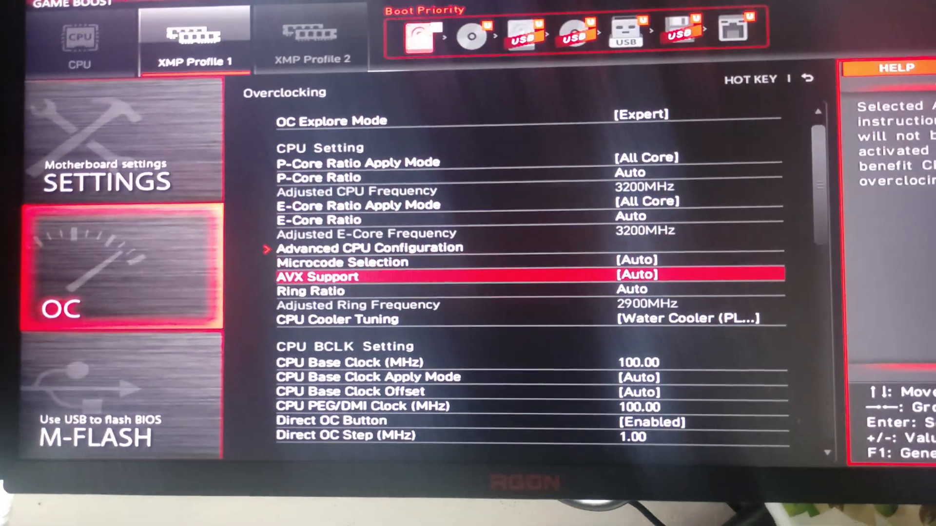
pyautogui.press('up')
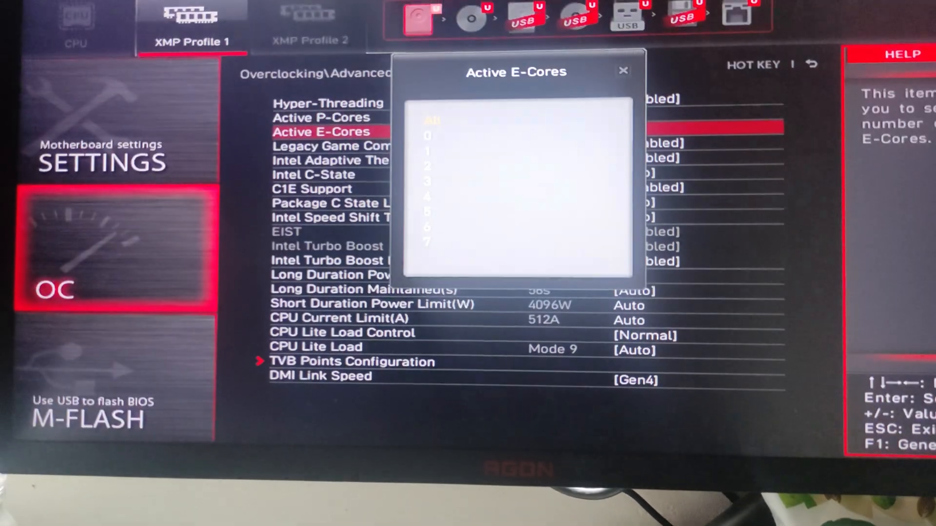
# Set Active E-Cores 0, power limits 4096, CPU Lite Load Advanced with AC/DC loadlines 4.
pyautogui.click(426, 135)
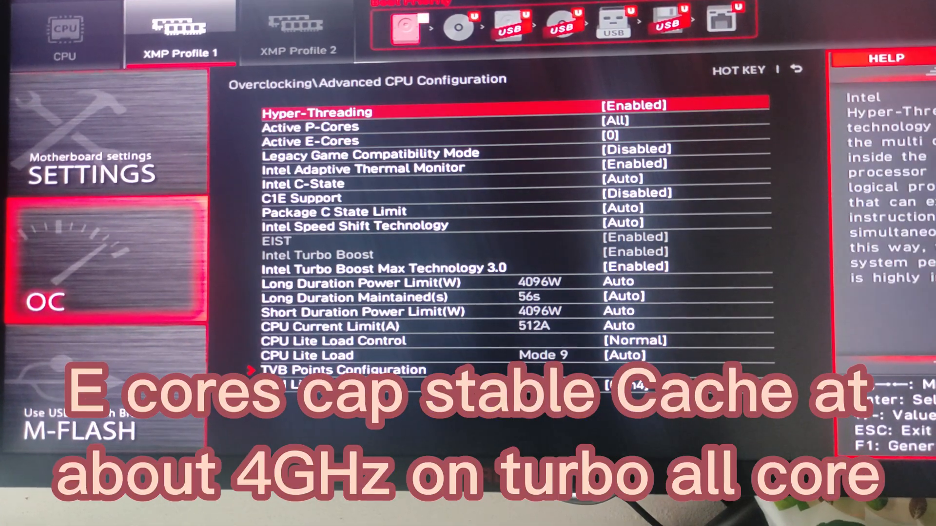
pyautogui.press('down')
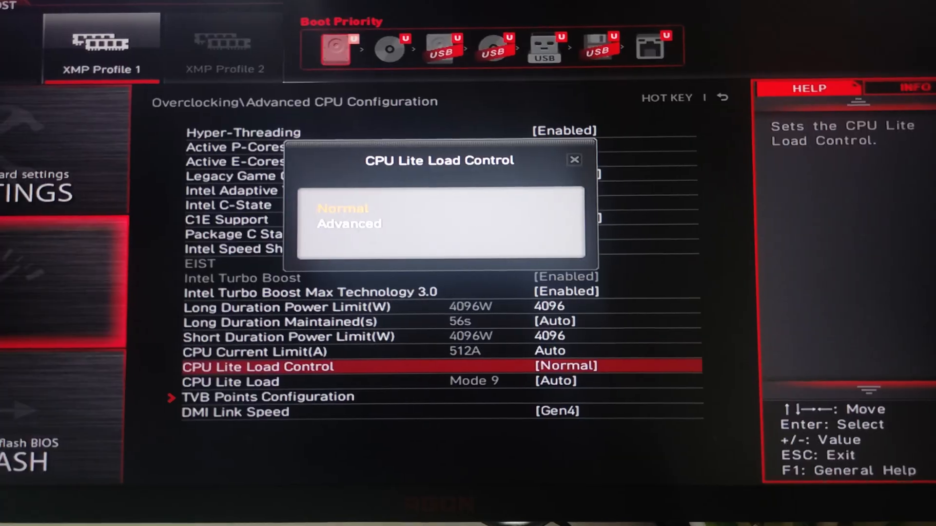
pyautogui.click(350, 224)
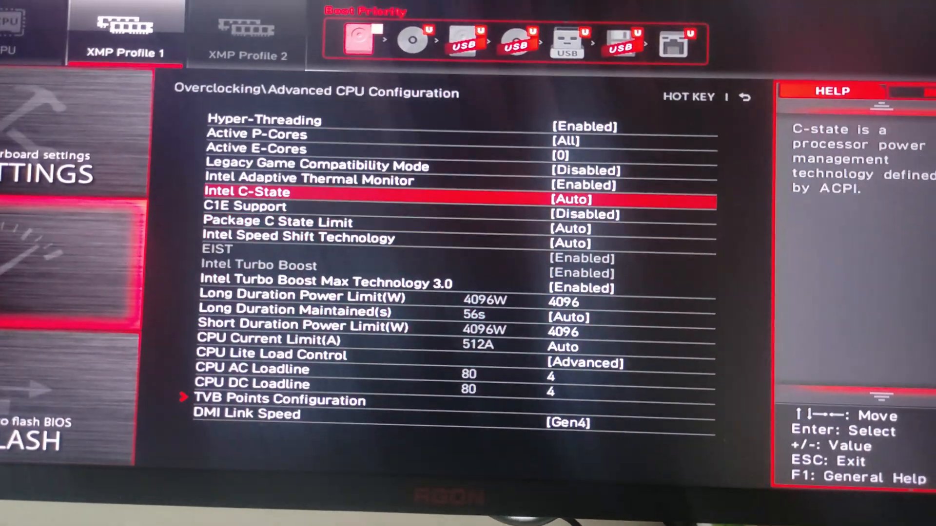
pyautogui.press('Escape')
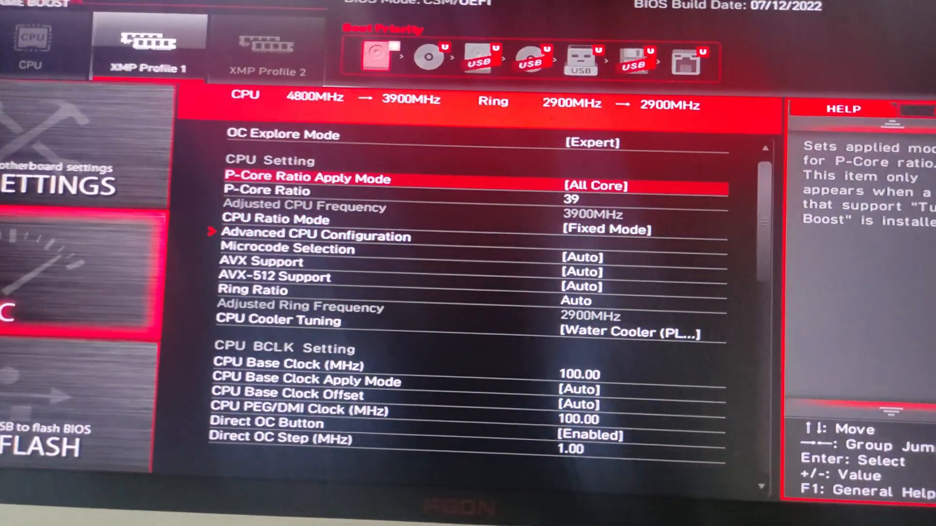
# Enable the XMP memory profile for DDR4-4800 in the DRAM settings.
pyautogui.scroll(-3)
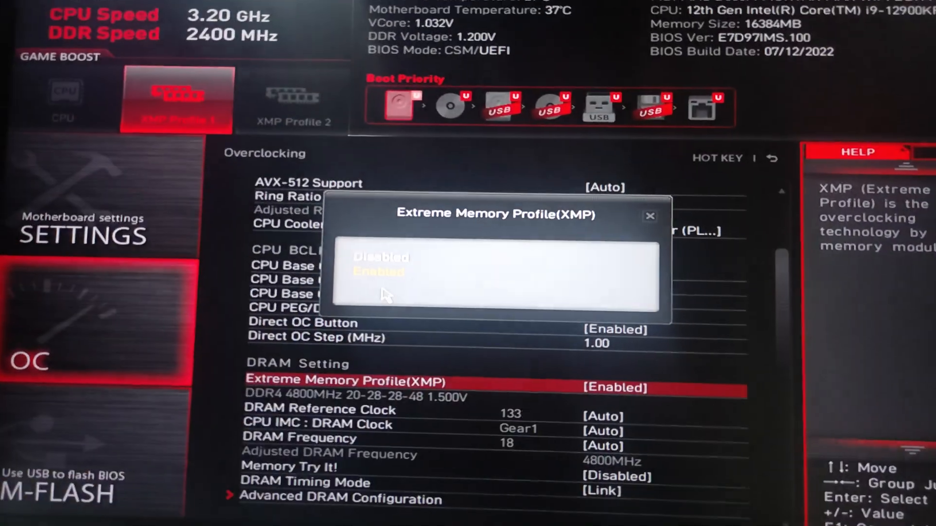
pyautogui.click(380, 272)
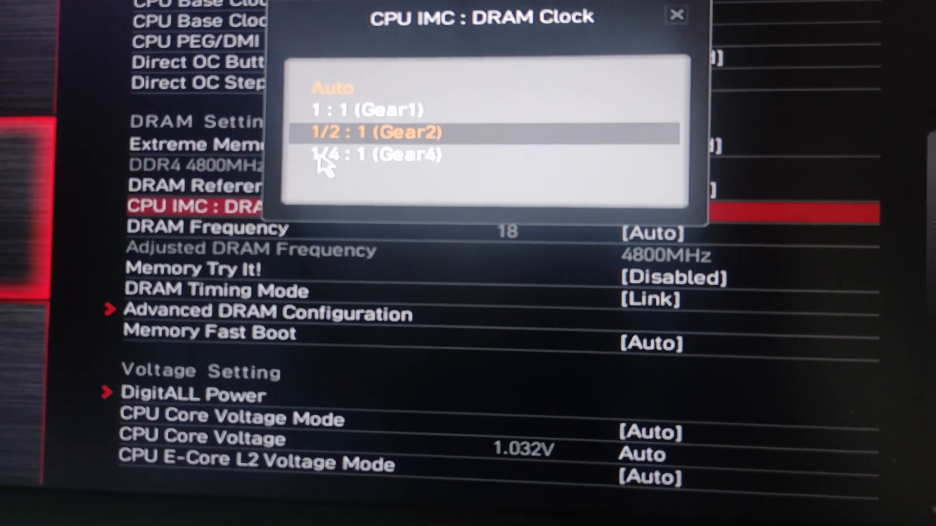
# Set CPU IMC:DRAM clock to Gear2 and move on to the DRAM Frequency setting.
pyautogui.click(374, 131)
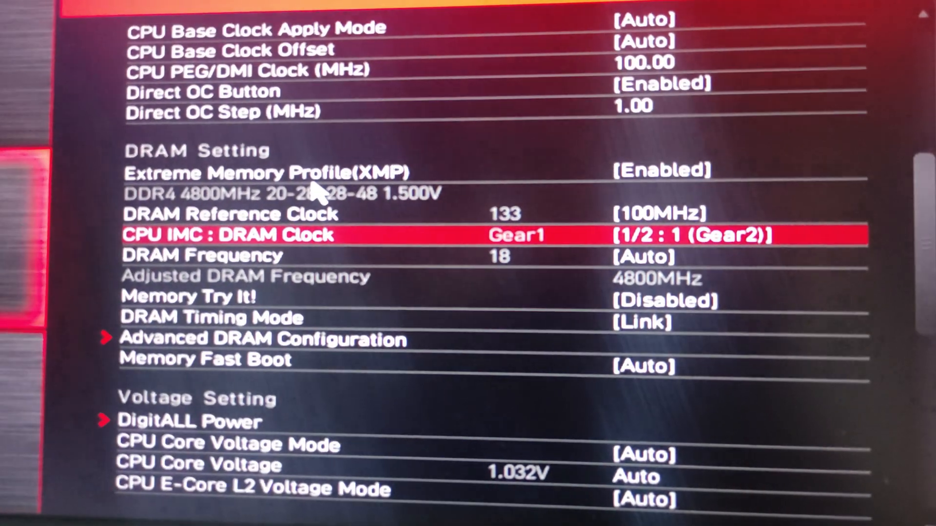
pyautogui.scroll(-3)
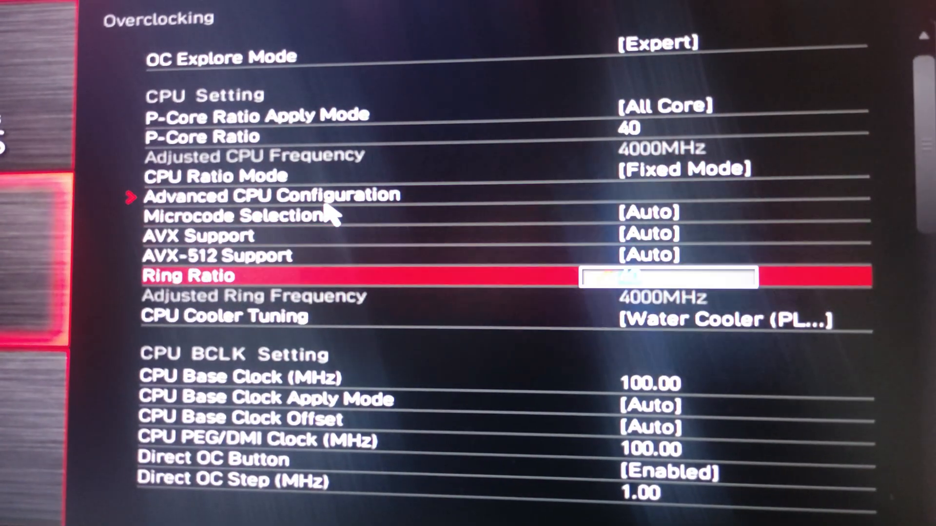
pyautogui.scroll(-3)
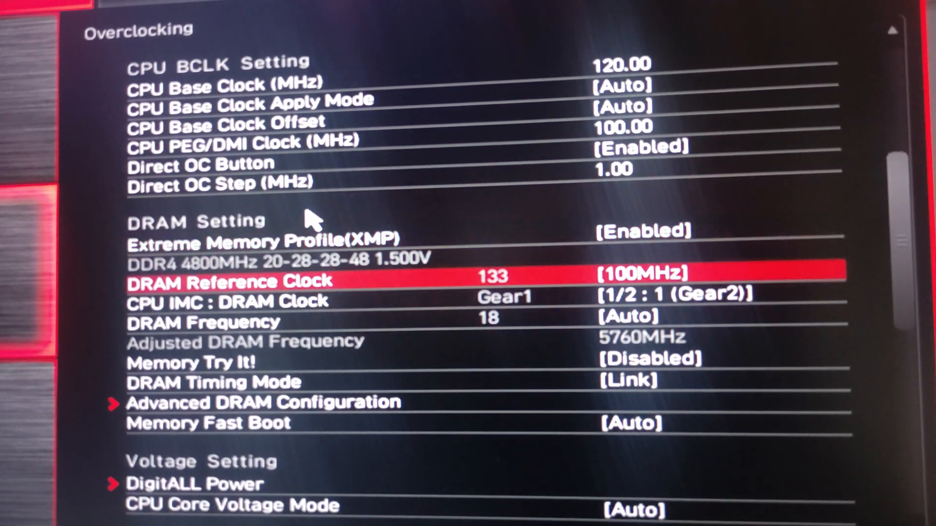
pyautogui.press('down')
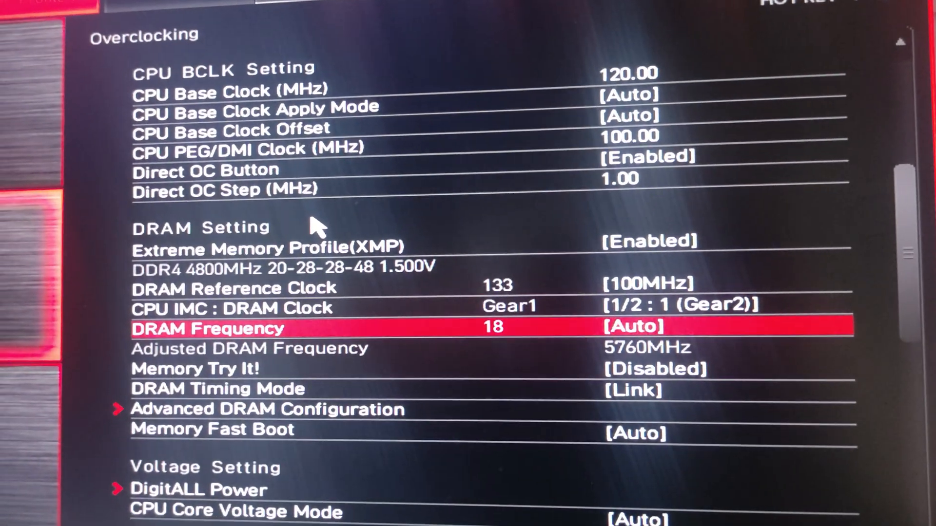
pyautogui.scroll(-3)
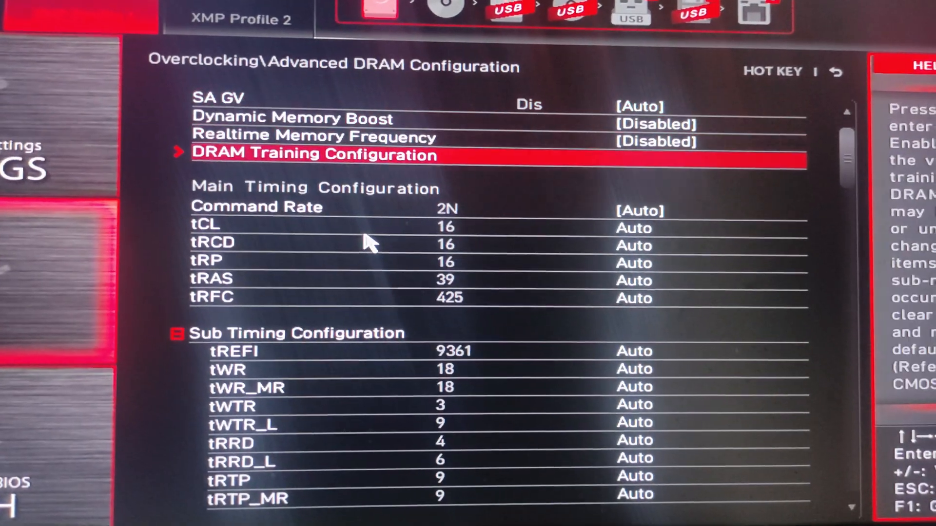
# Enter tCL 19 in the main timings and review the Power Down Mode choices.
pyautogui.click(418, 224)
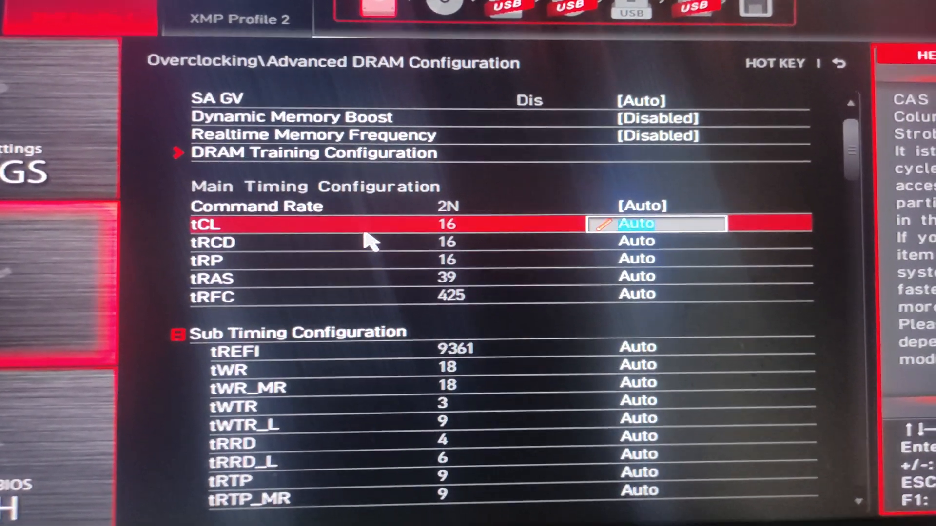
pyautogui.write('19')
pyautogui.click(657, 276)
pyautogui.write('45')
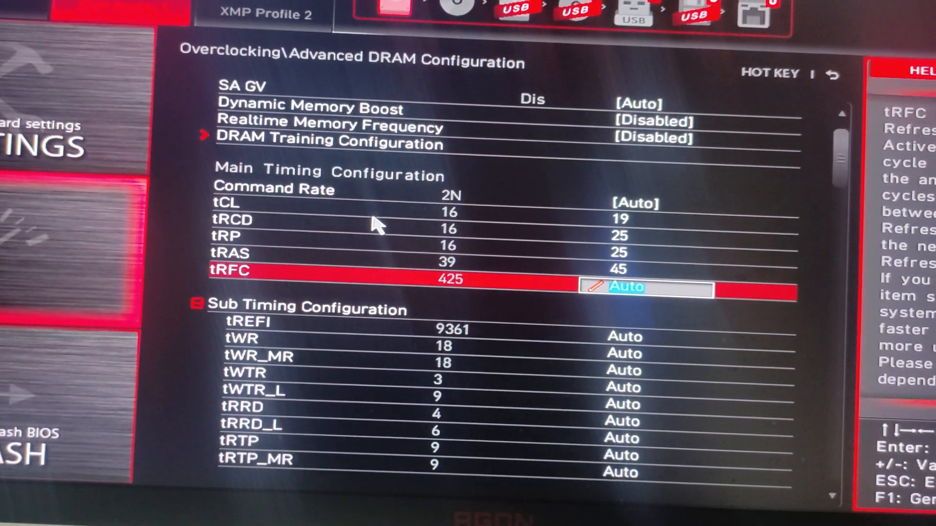
pyautogui.scroll(-3)
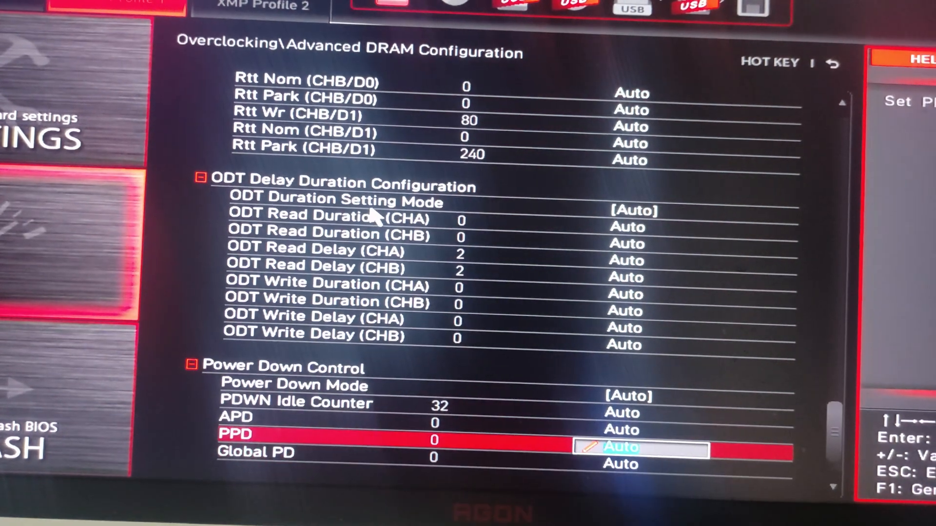
pyautogui.click(621, 392)
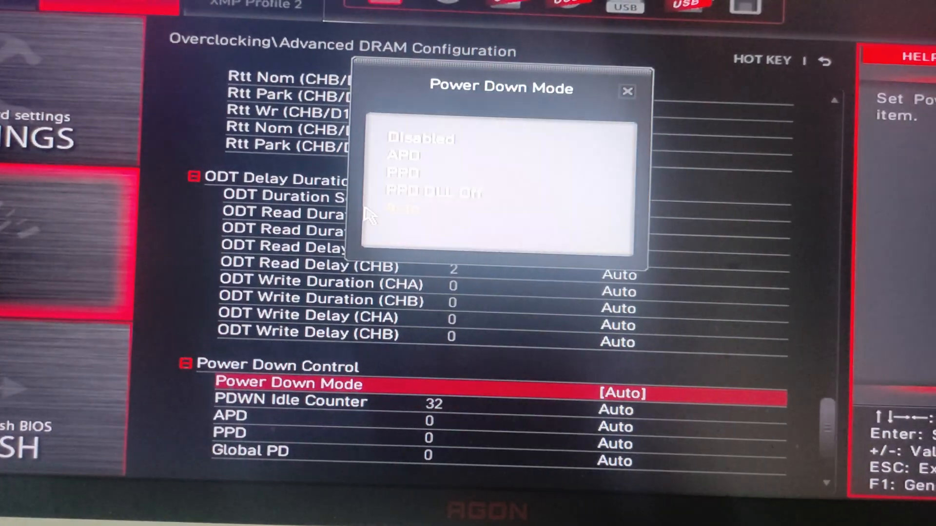
pyautogui.click(419, 138)
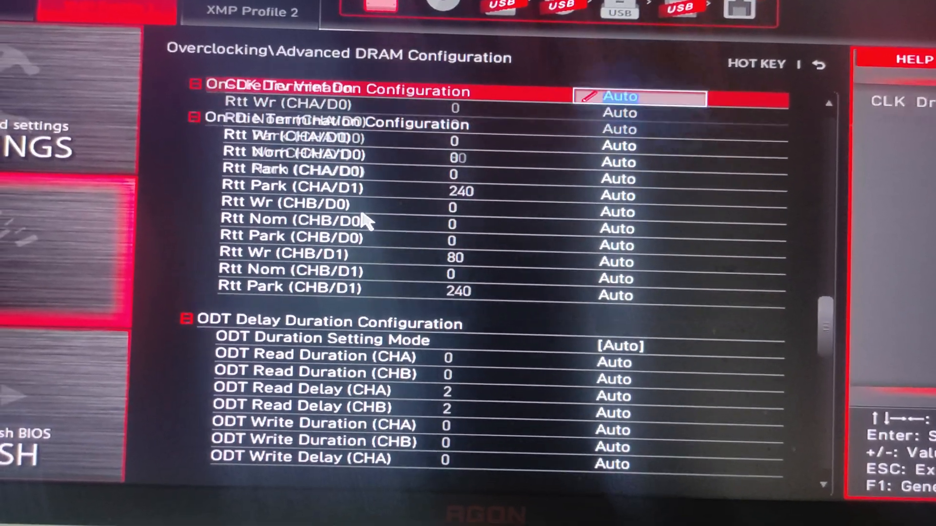
pyautogui.scroll(-3)
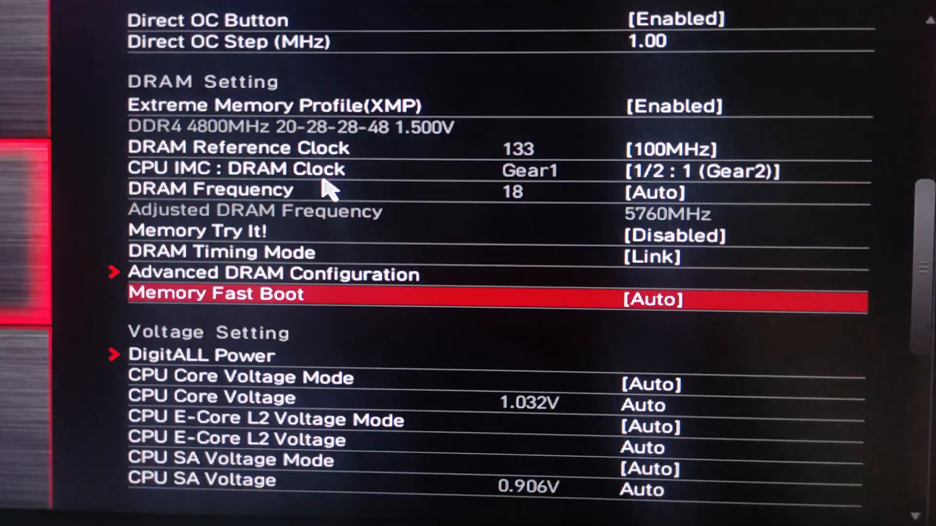
# In DigitALL Power, set CPU loadline calibration to Mode 7.
pyautogui.scroll(-3)
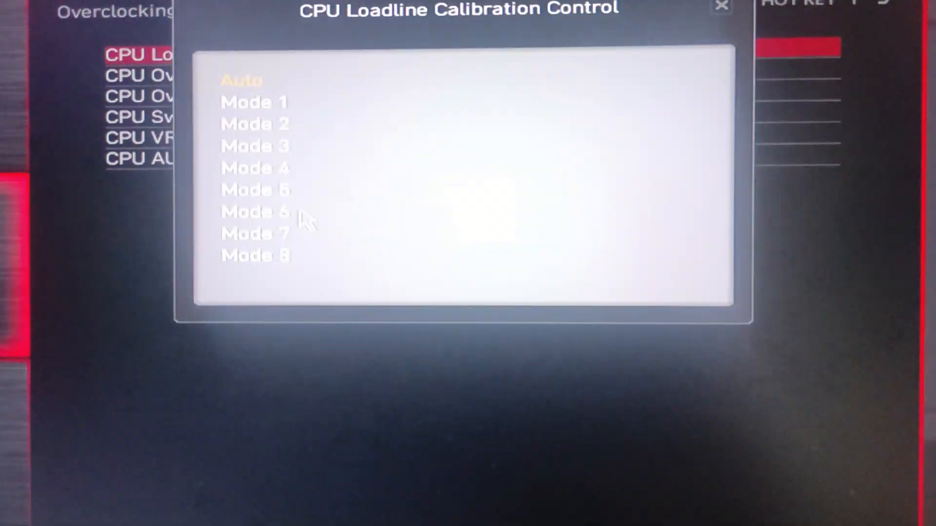
pyautogui.click(240, 262)
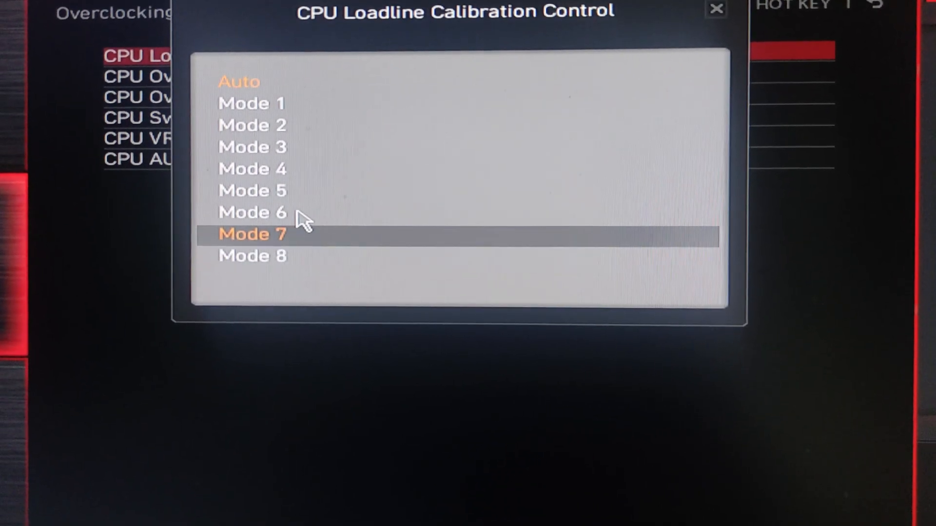
pyautogui.click(253, 233)
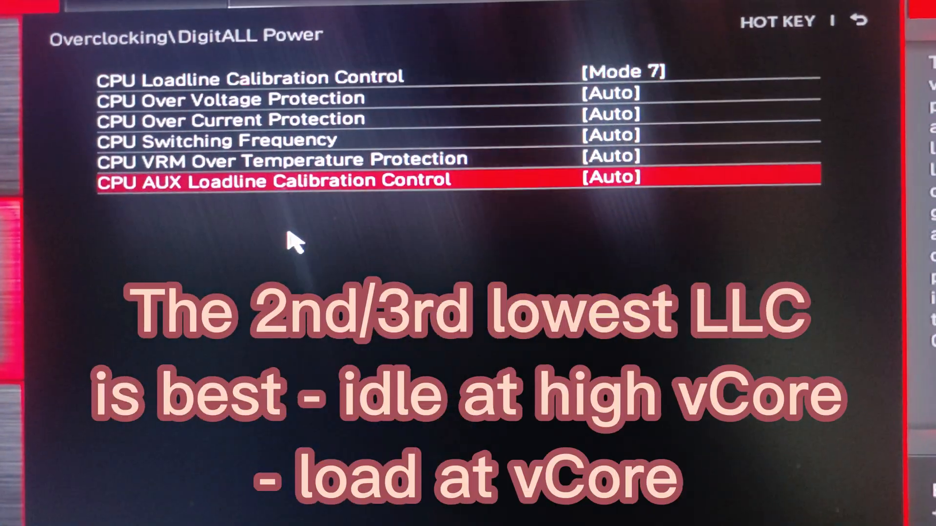
pyautogui.press('Up')
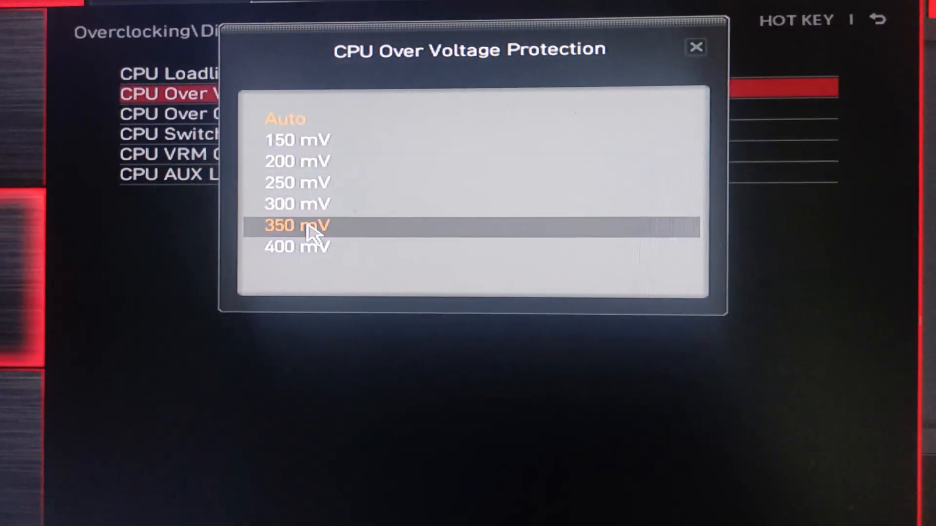
# Set CPU over voltage protection to 400 mV and switching frequency to 500 KHz.
pyautogui.click(297, 246)
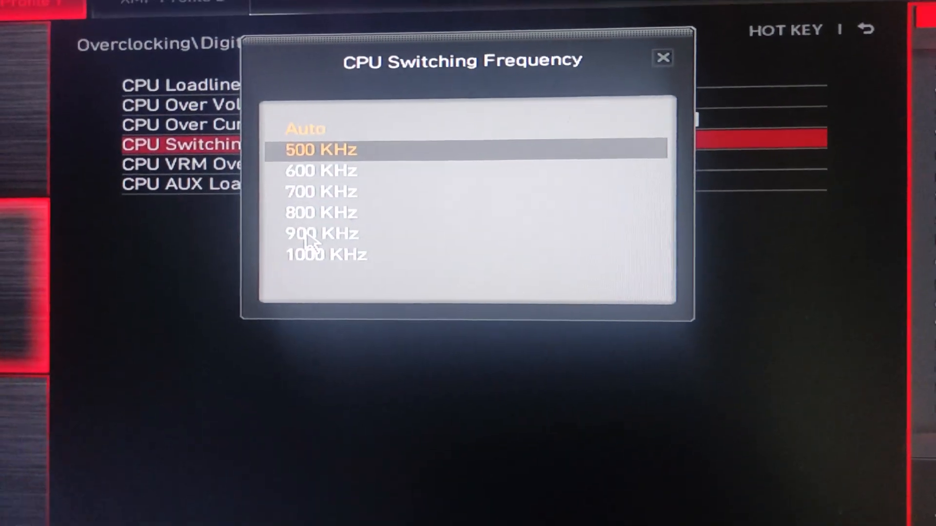
pyautogui.click(321, 149)
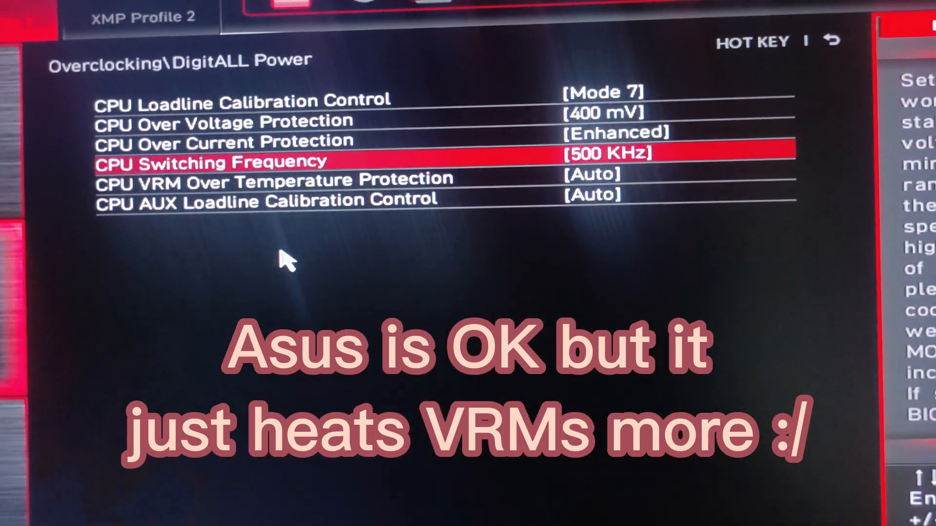
pyautogui.click(604, 153)
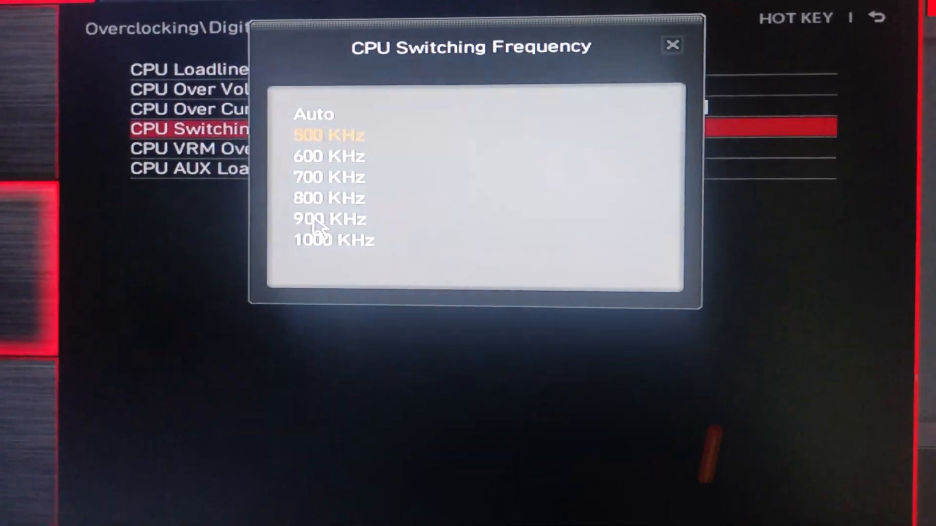
pyautogui.click(329, 134)
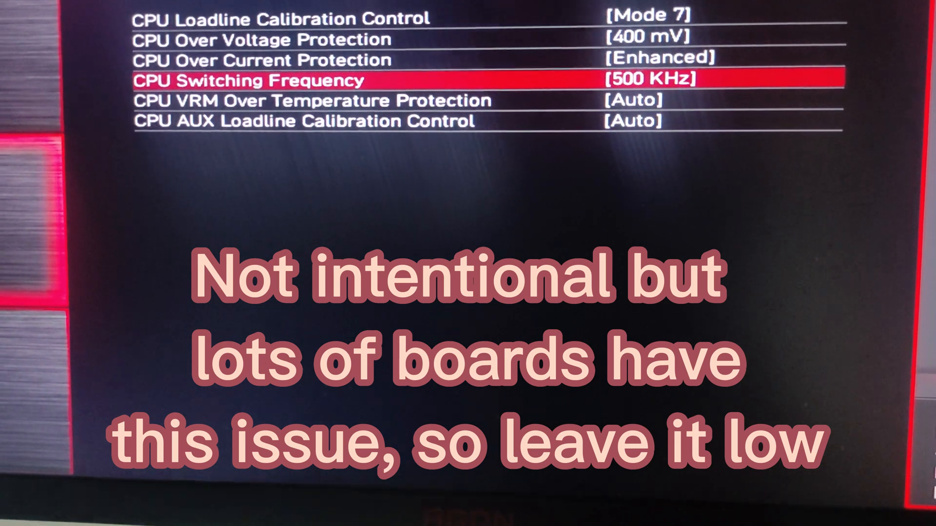
pyautogui.click(633, 120)
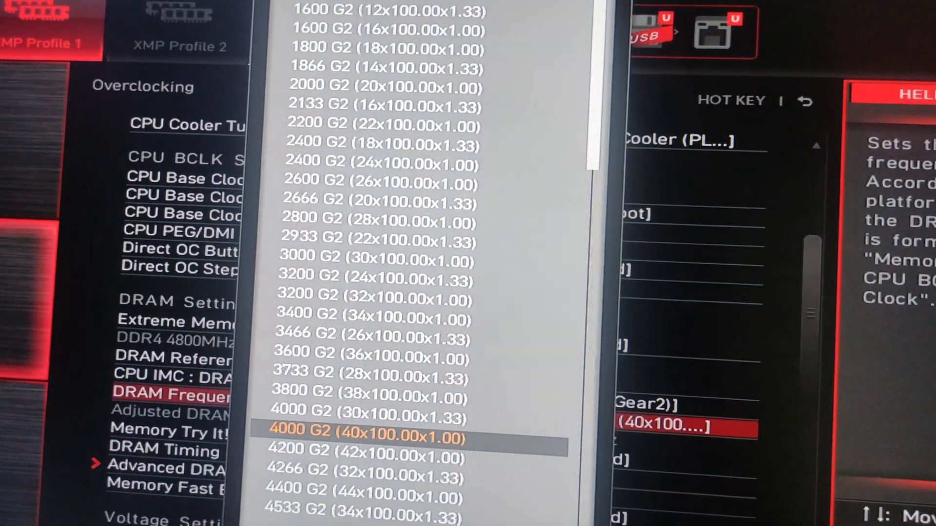
# Select the 4800 G2 DRAM frequency for a 4800MHz adjusted memory clock.
pyautogui.click(370, 436)
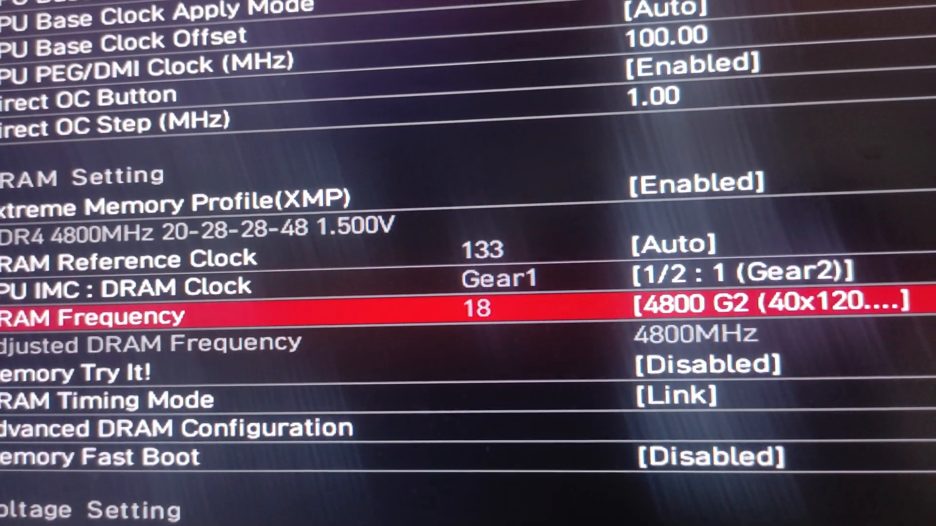
pyautogui.scroll(-3)
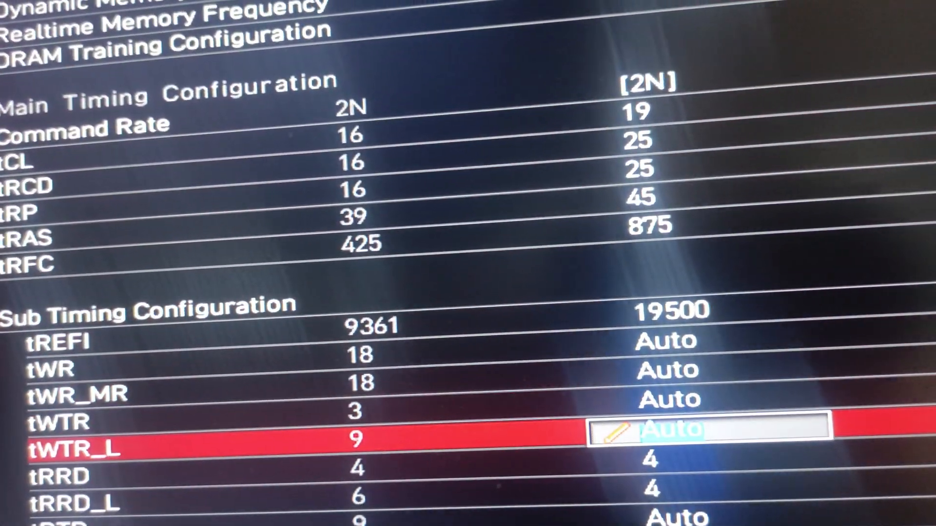
# Scroll through the Advanced DRAM Configuration main and sub timing entries.
pyautogui.scroll(-3)
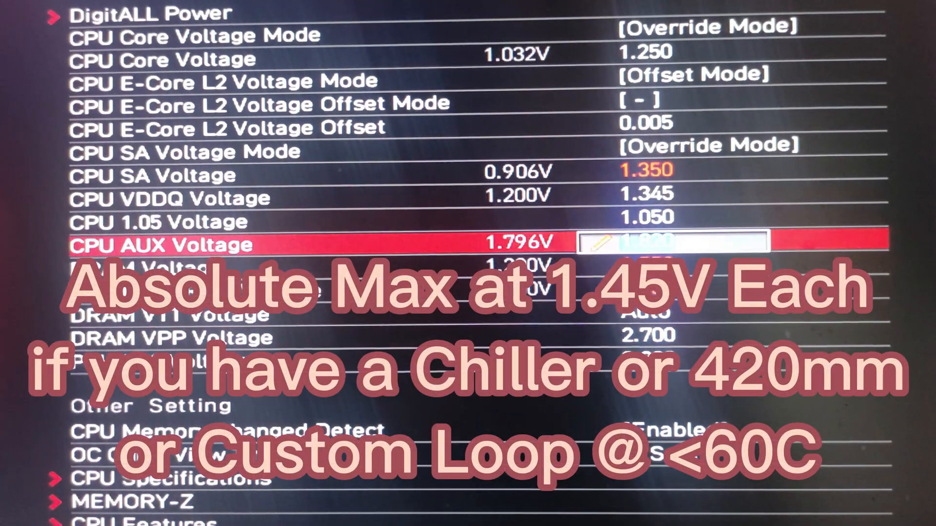
# Step through the CPU 1.05, AUX, DRAM VPP, VTT and DRAM voltage fields entering values.
pyautogui.press('up')
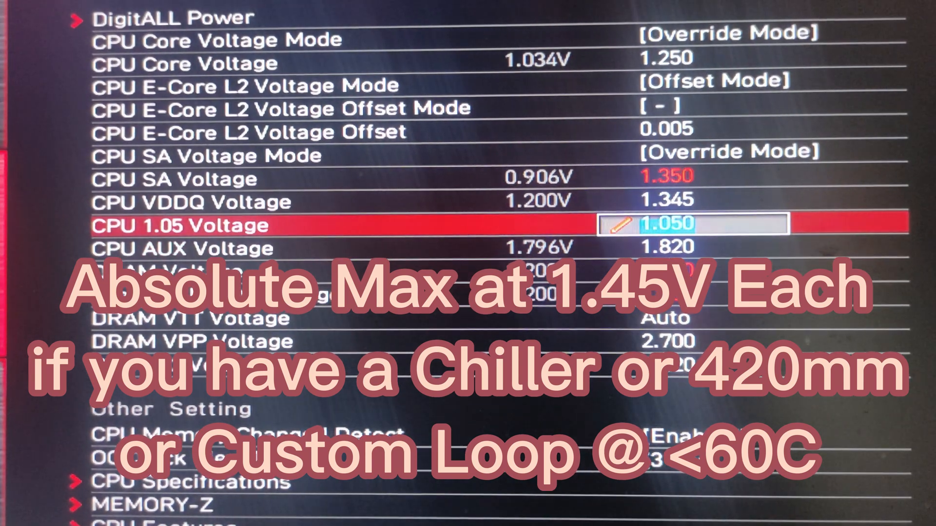
pyautogui.press('Down')
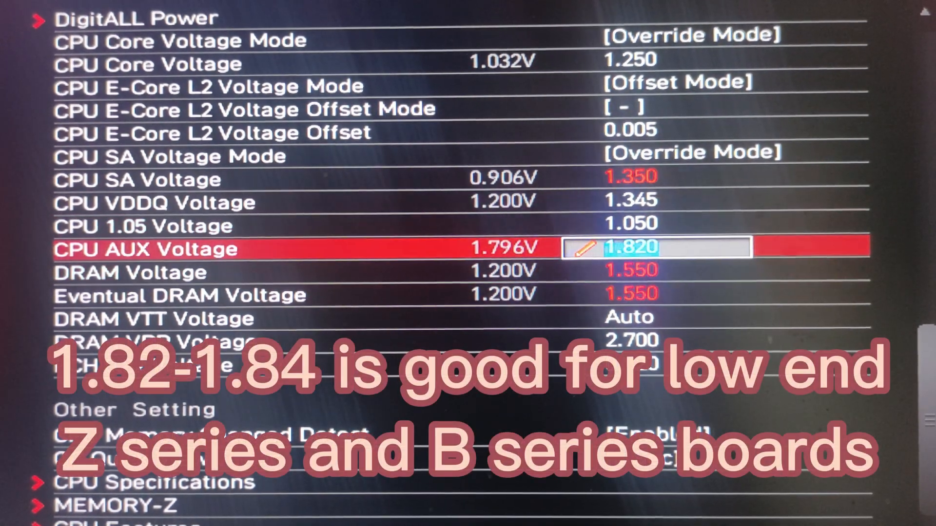
pyautogui.press('up')
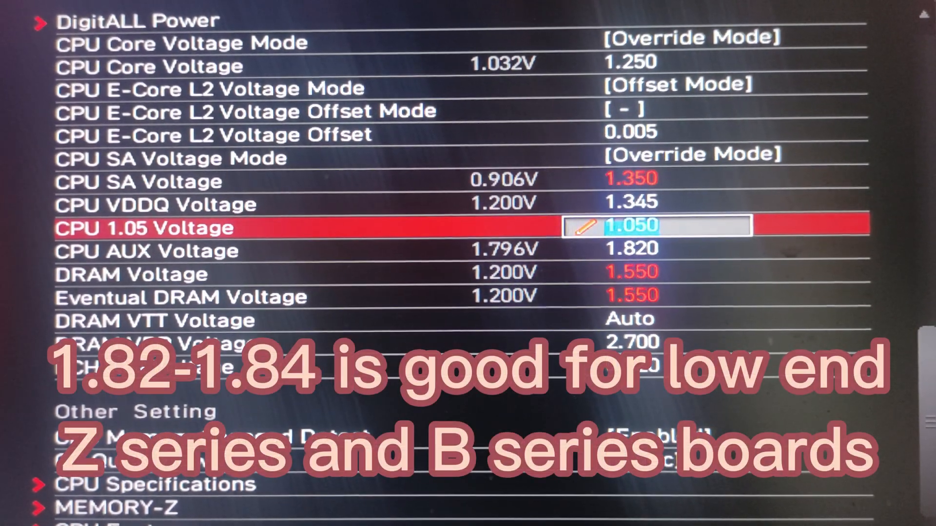
pyautogui.press('down')
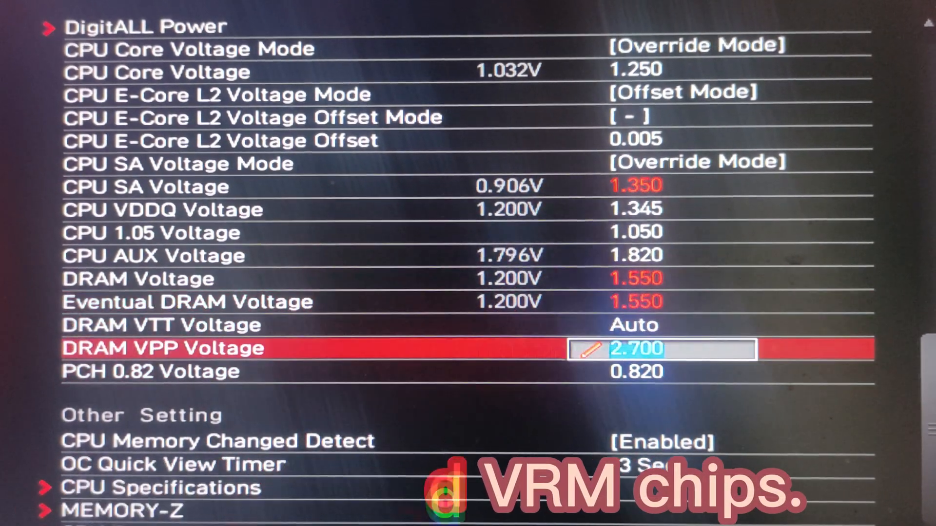
pyautogui.press('Up')
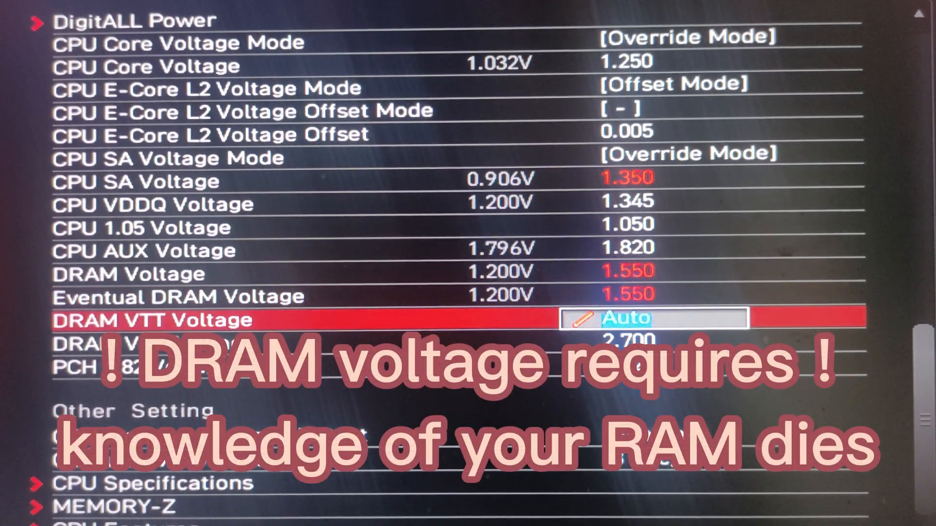
pyautogui.press('Up')
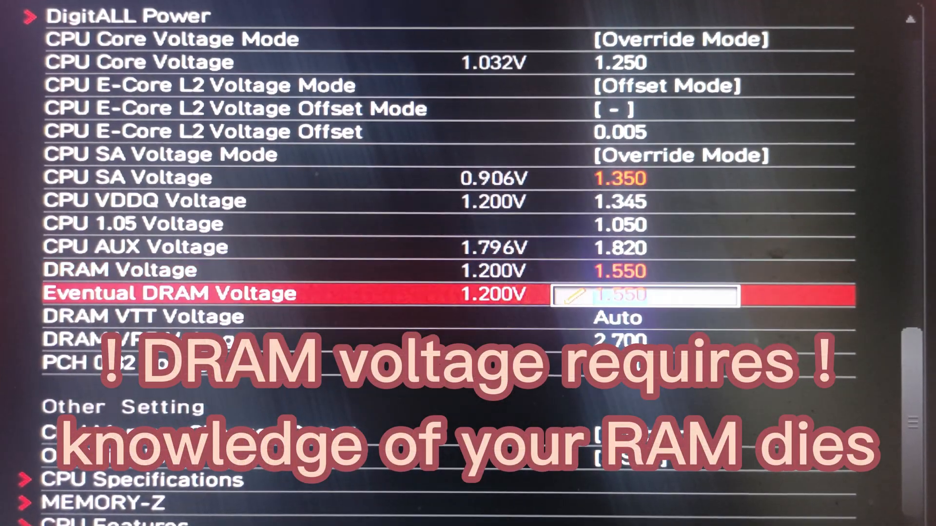
pyautogui.press('up')
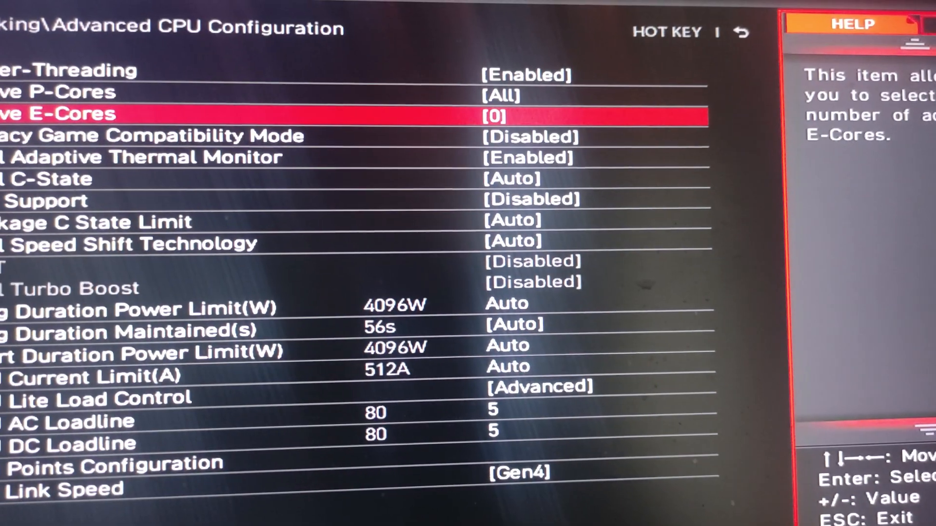
# Set Active E-Cores to 0 so only the P-cores remain with Hyper-Threading on.
pyautogui.press('Down')
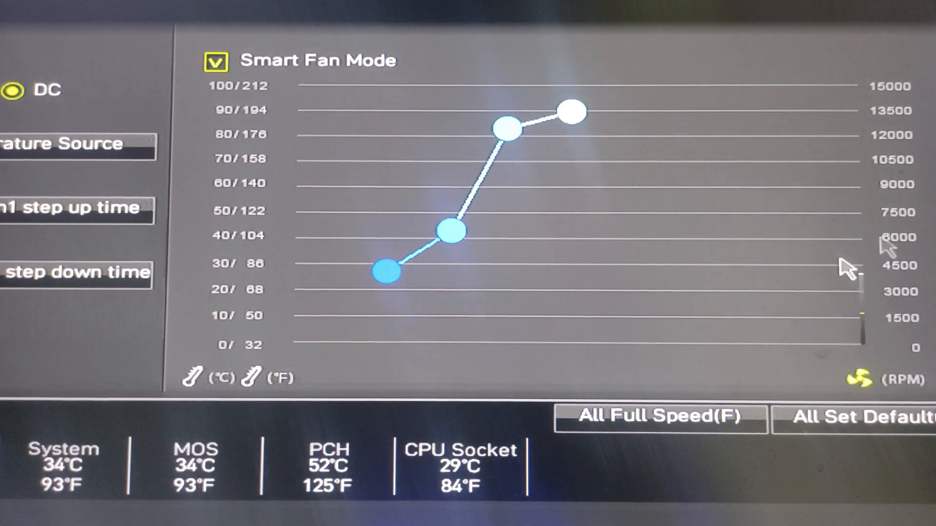
pyautogui.moveTo(469, 134)
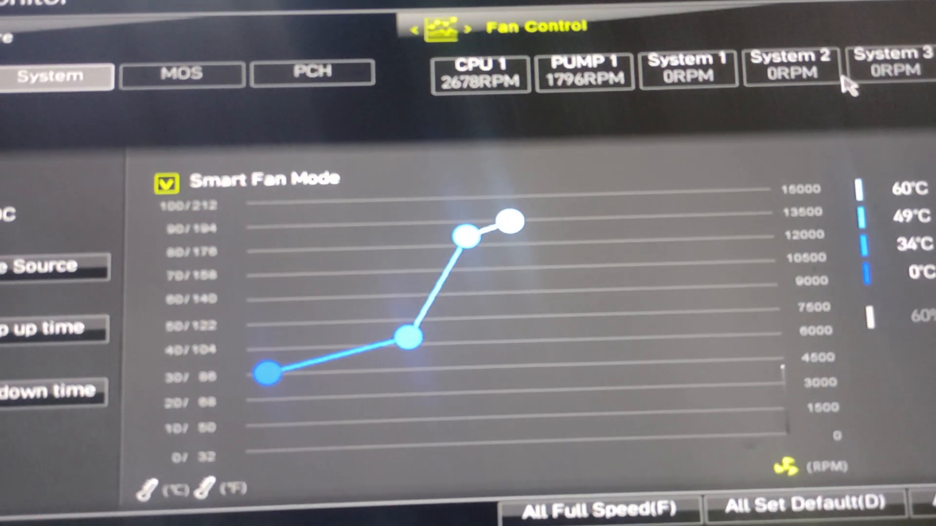
# Enable Smart Fan Mode on the system fan, adjust the PUMP 1 and CPU 1 curves, and put the CPU fan in DC mode.
pyautogui.click(166, 182)
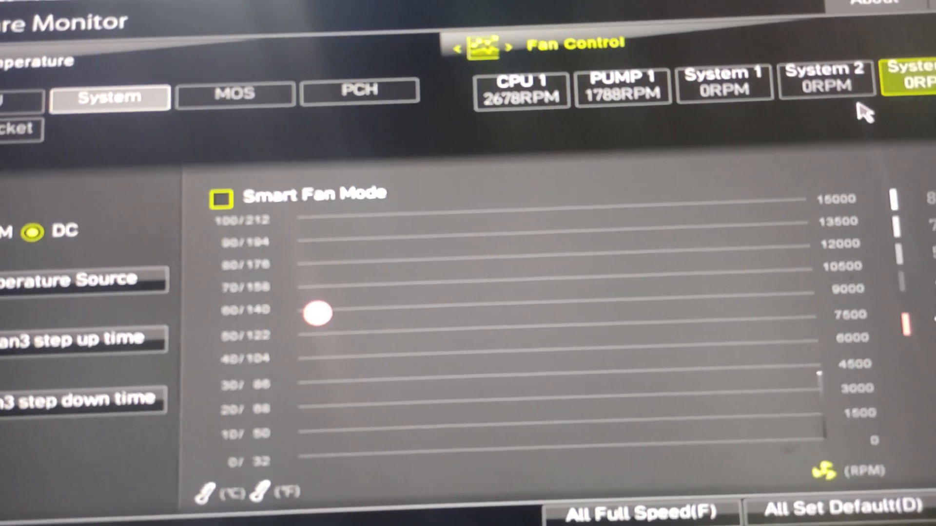
pyautogui.click(826, 84)
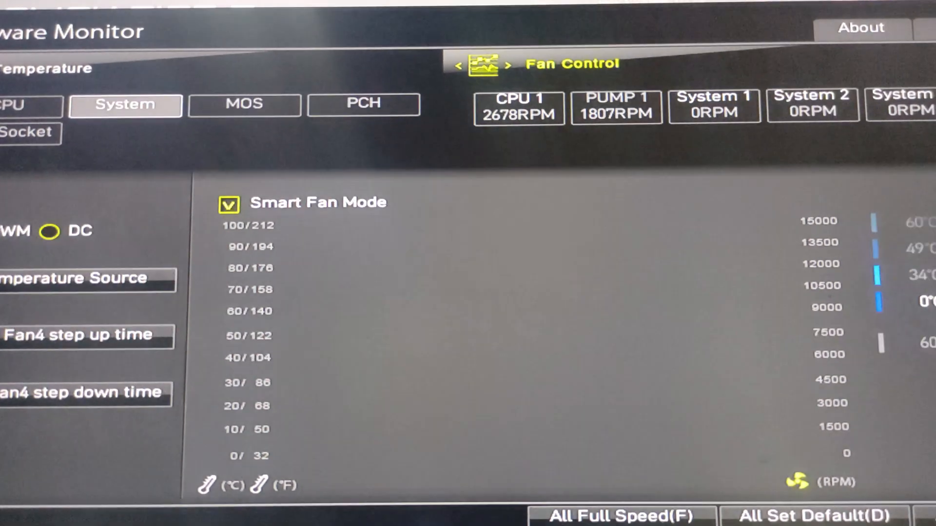
pyautogui.click(618, 102)
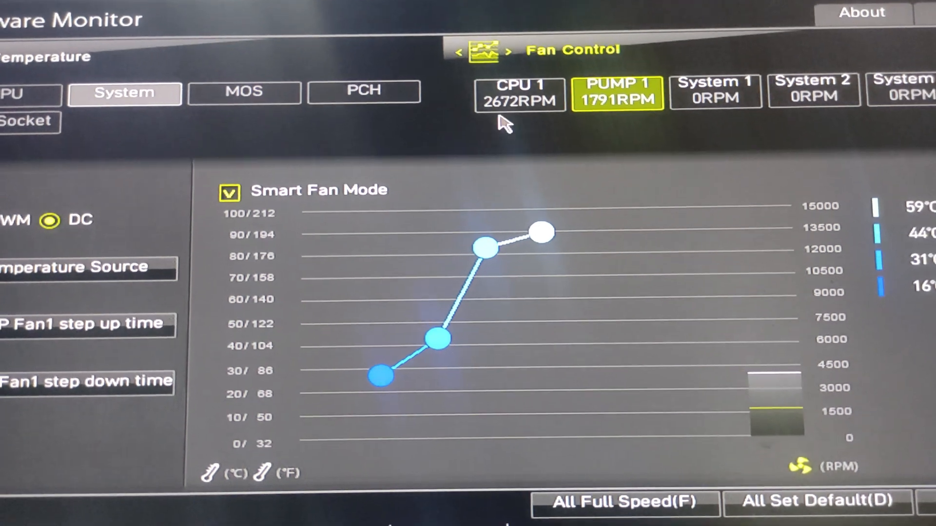
pyautogui.click(519, 94)
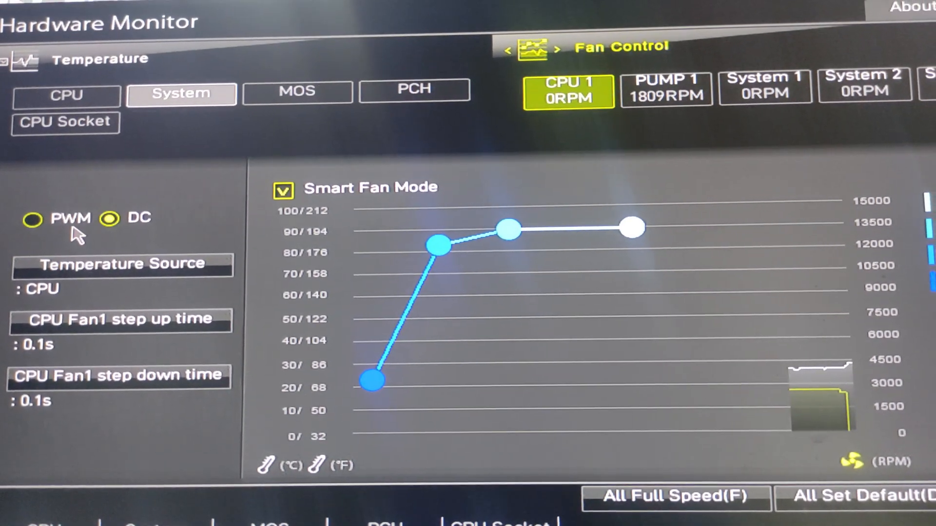
pyautogui.click(31, 220)
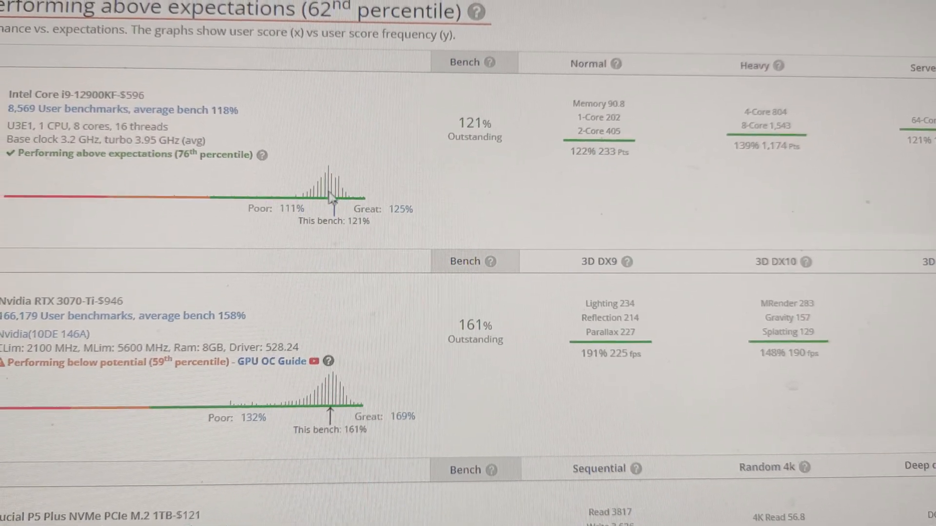
pyautogui.scroll(-3)
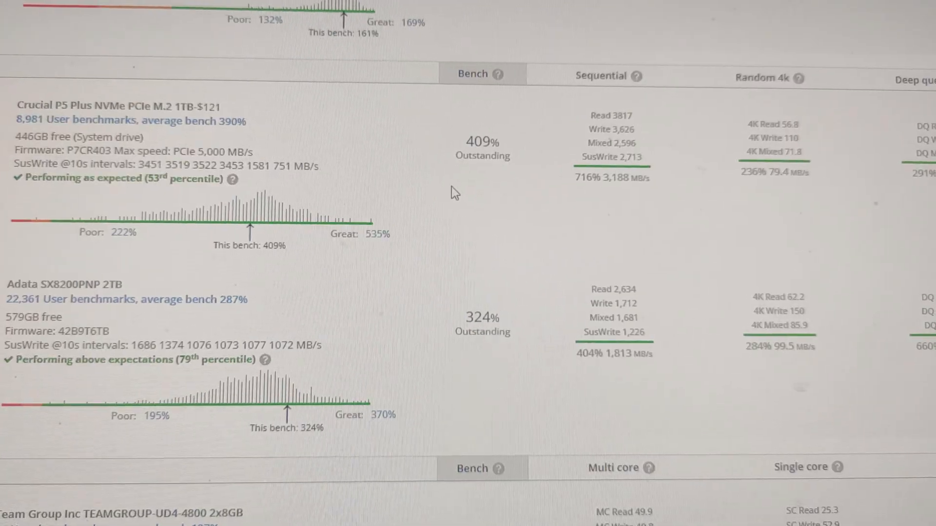
pyautogui.scroll(-3)
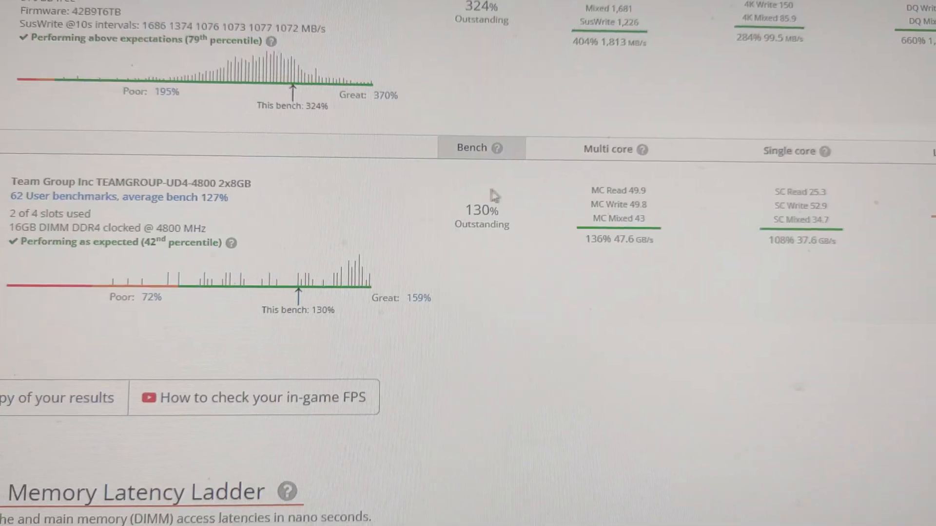
pyautogui.scroll(-3)
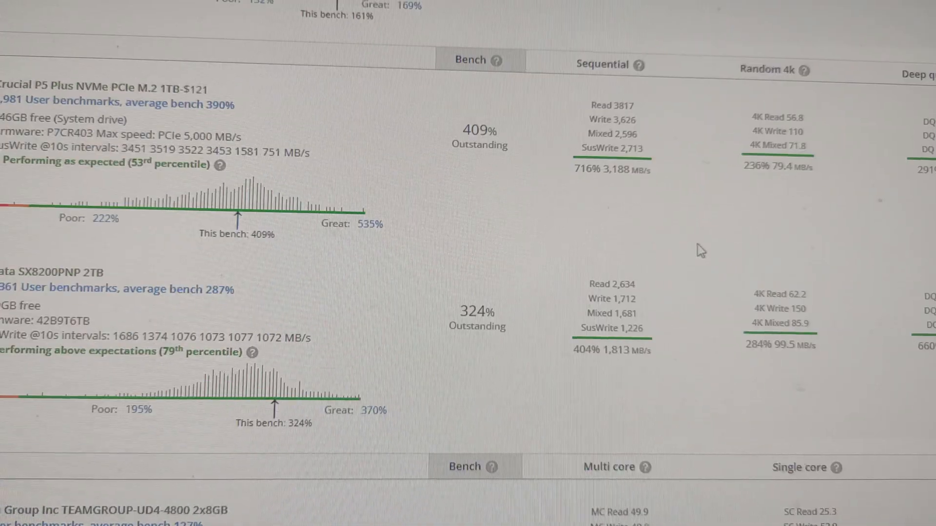
pyautogui.scroll(-3)
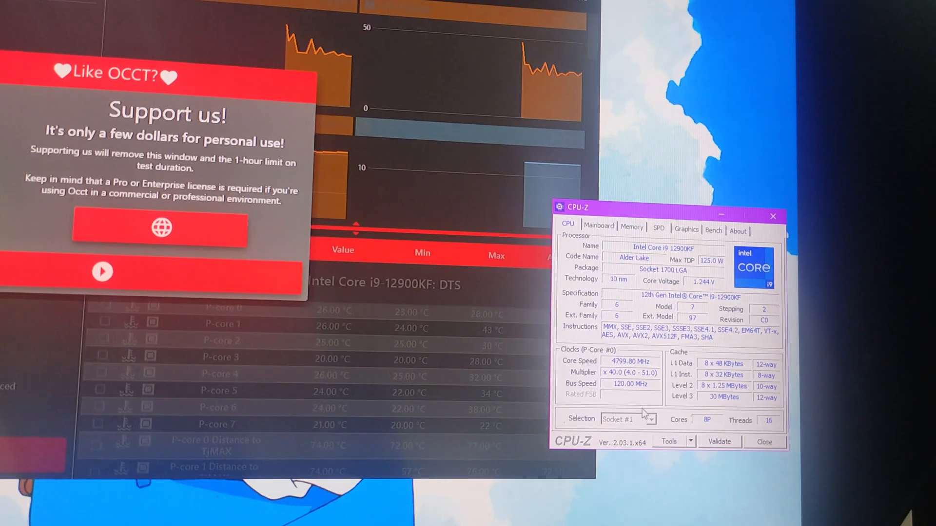
# Check the Mainboard page, then Memory showing DDR4 at 2399.9 MHz with 19-25-25-45 timings.
pyautogui.click(593, 225)
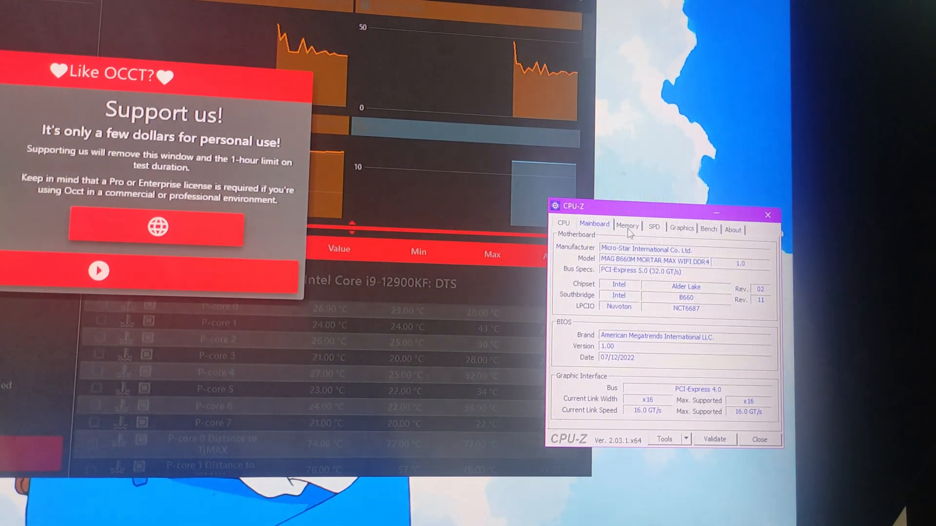
pyautogui.click(627, 225)
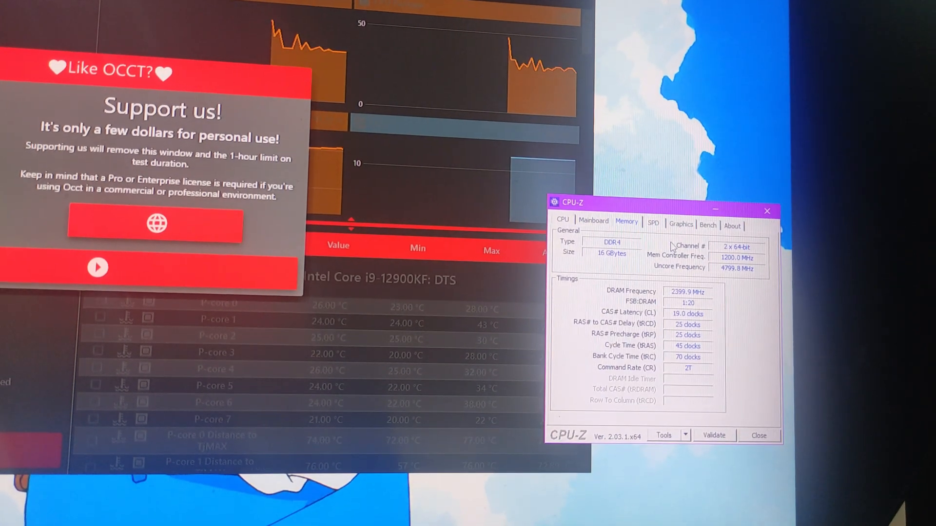
pyautogui.click(574, 221)
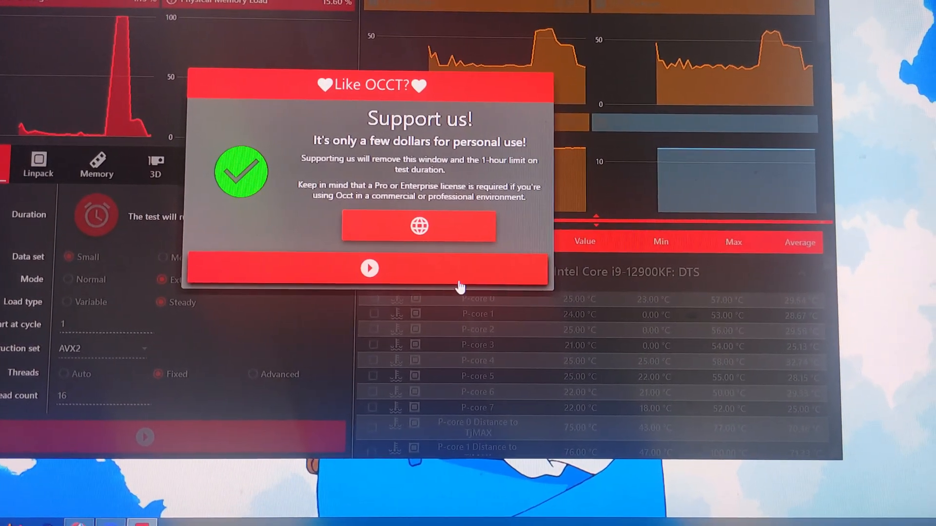
# Dismiss the 'Support us' popup and start the OCCT CPU stress test while watching temperatures.
pyautogui.click(368, 269)
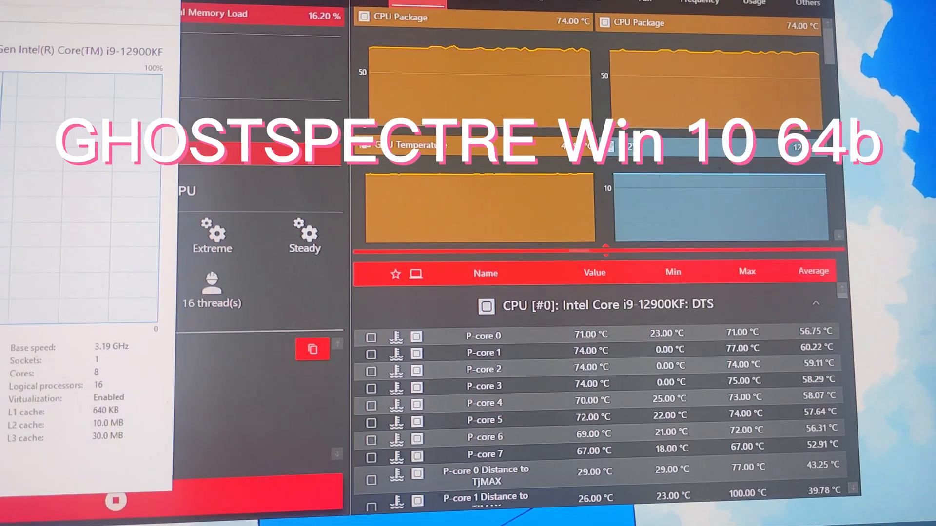
# Show the Frequency readings in OCCT, with P-cores holding near 4800 MHz under load.
pyautogui.click(702, 6)
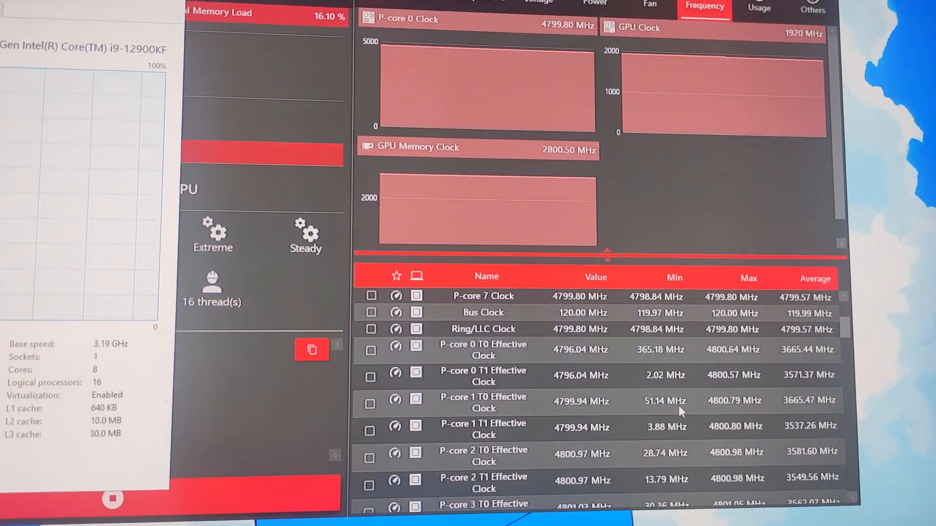
pyautogui.scroll(-3)
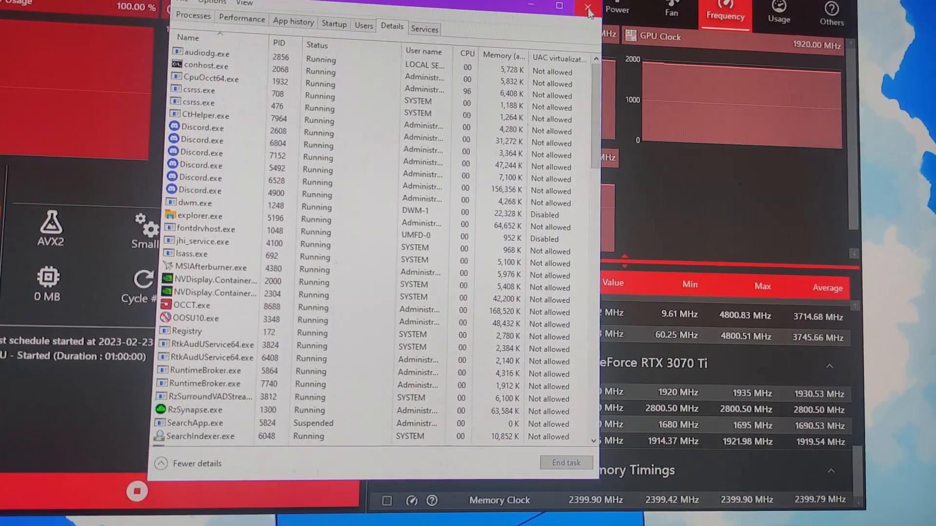
# Close the process details window, check per-core Usage at 100%, and return to the Temperature readings.
pyautogui.click(588, 6)
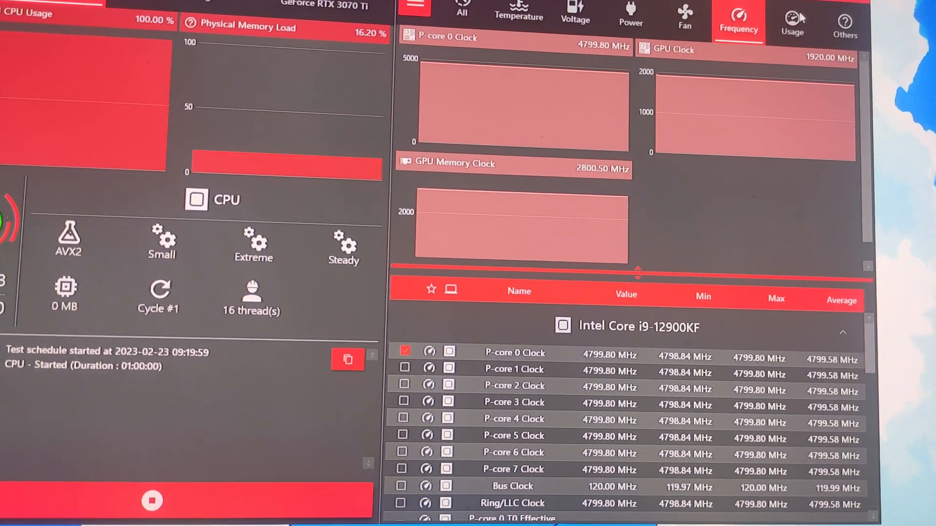
pyautogui.click(797, 17)
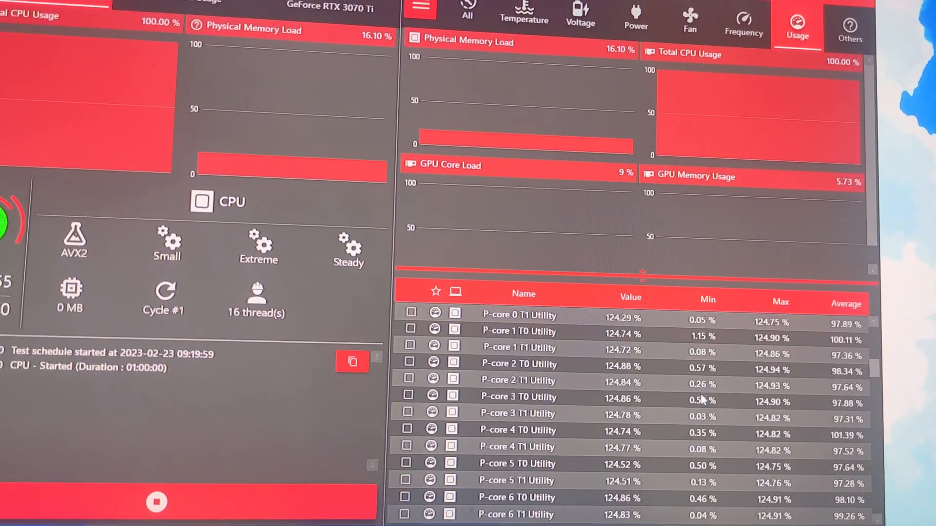
pyautogui.click(524, 13)
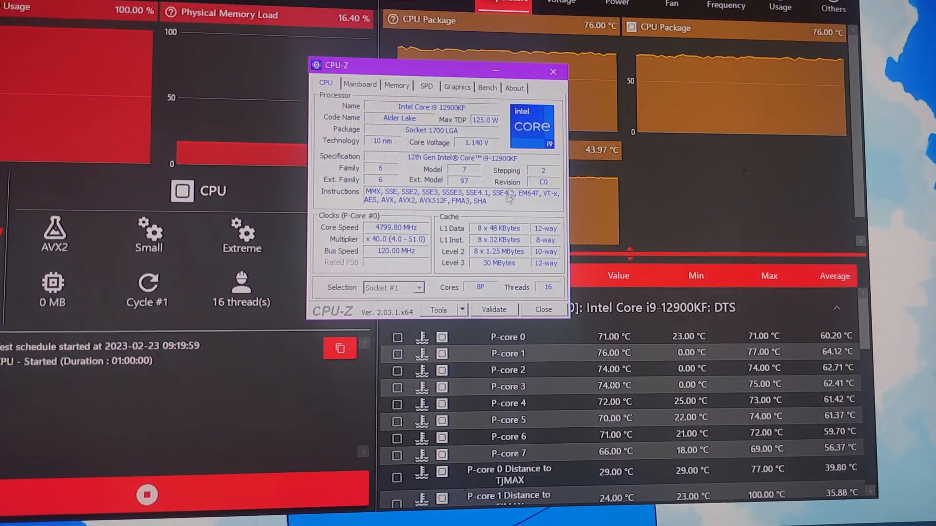
# Review the Mainboard and Memory timing pages in CPU-Z and move its window further left.
pyautogui.click(360, 88)
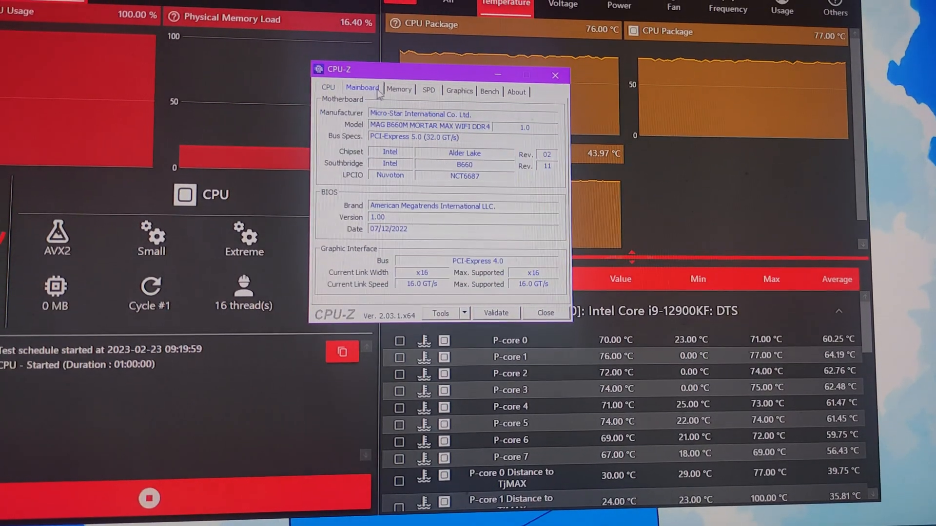
pyautogui.click(401, 92)
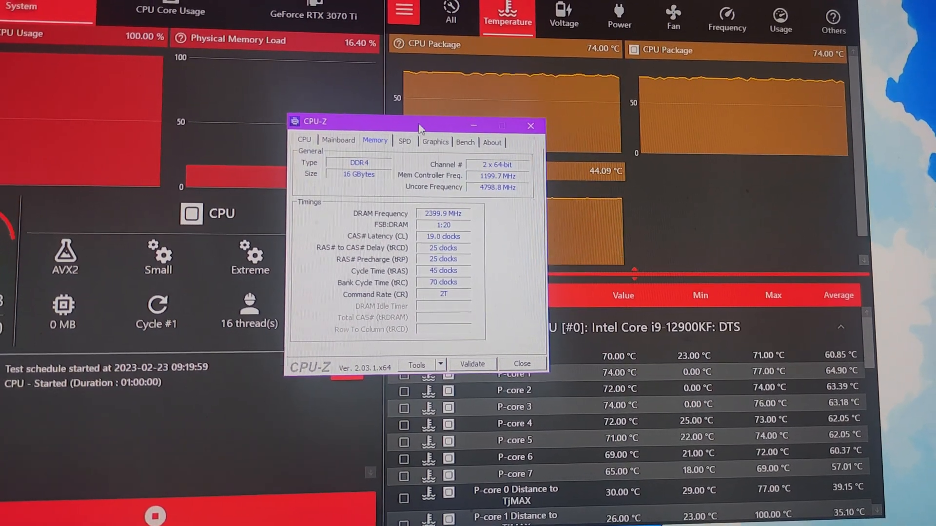
pyautogui.moveTo(418, 126); pyautogui.dragTo(278, 116)
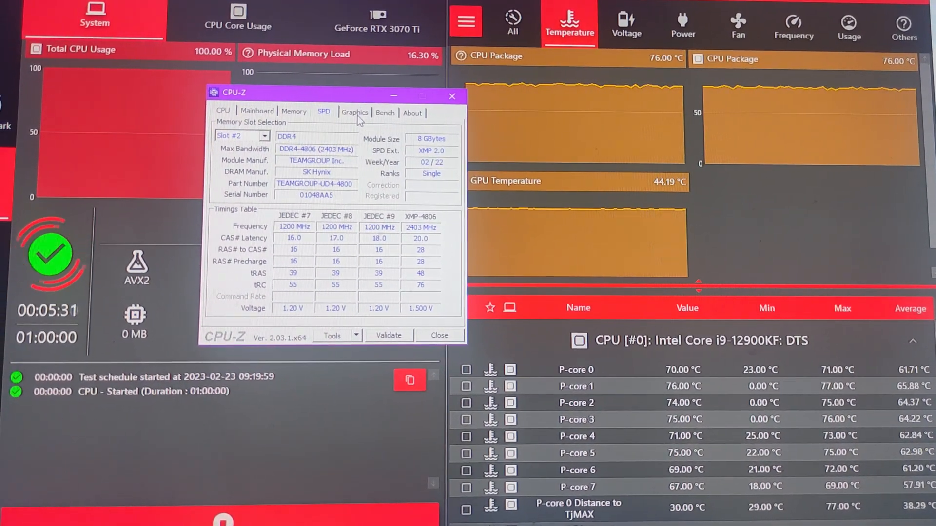
# Compare the running Memory timings against the module's XMP-4806 SPD profile, then return to the CPU page.
pyautogui.click(293, 113)
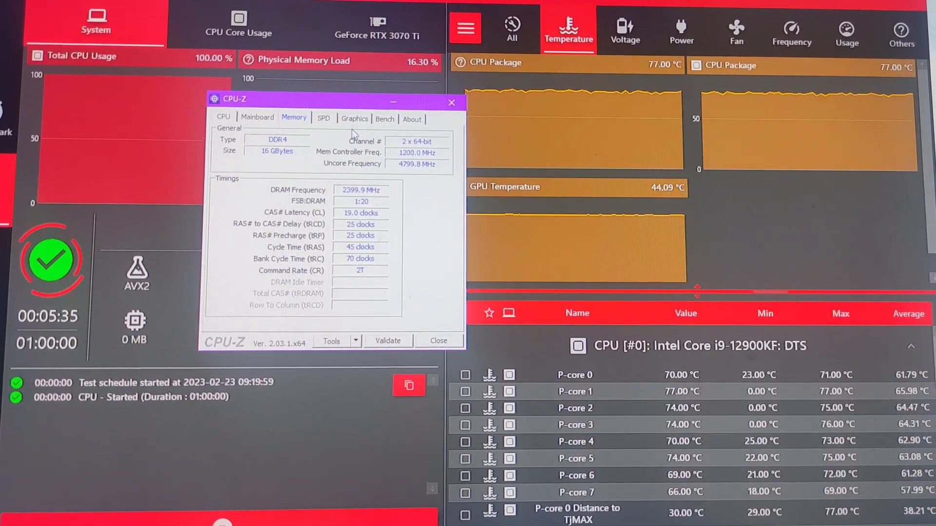
pyautogui.click(324, 118)
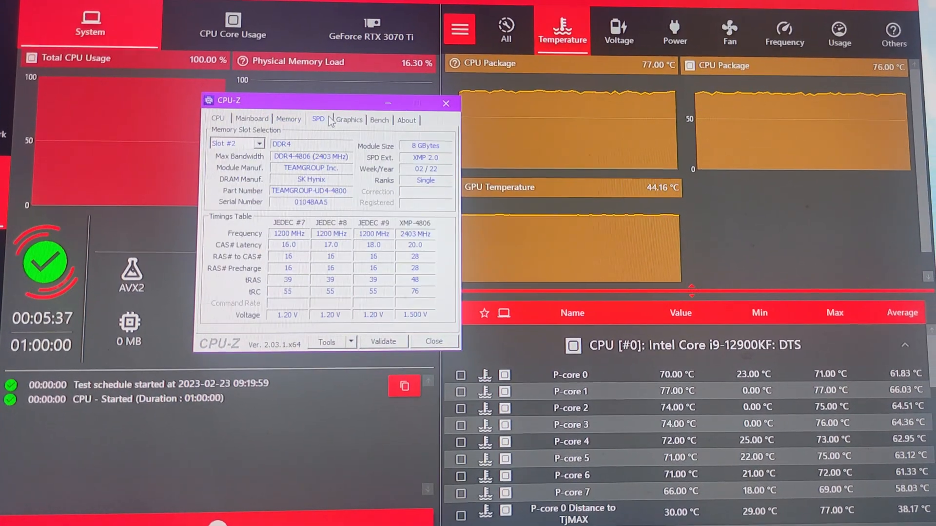
pyautogui.click(287, 118)
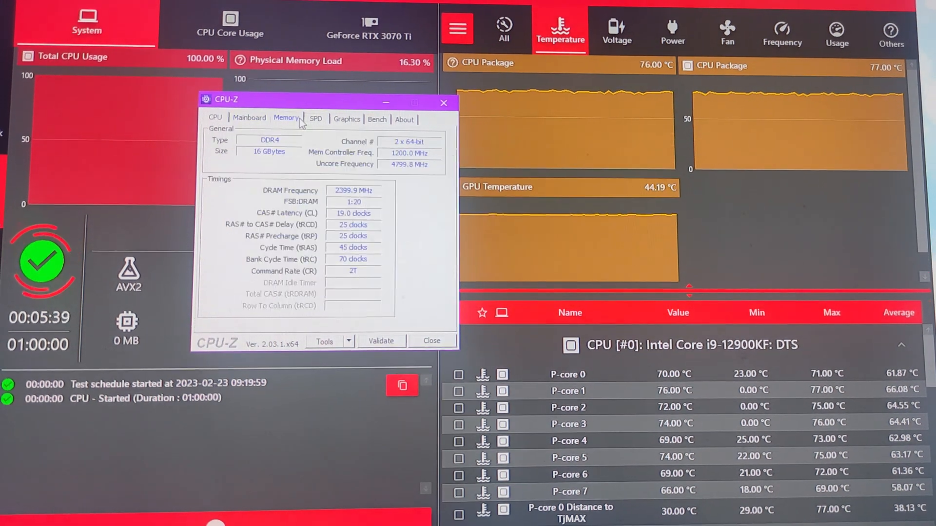
pyautogui.click(315, 120)
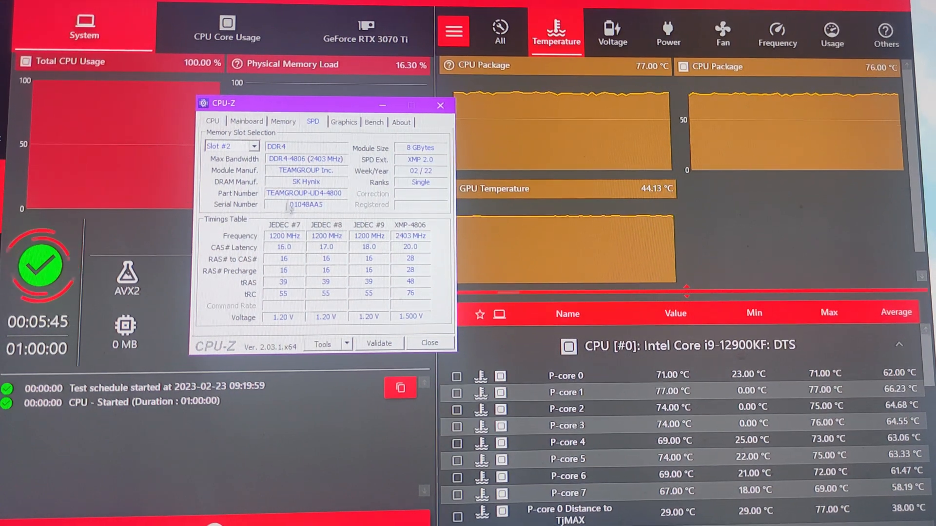
pyautogui.click(338, 119)
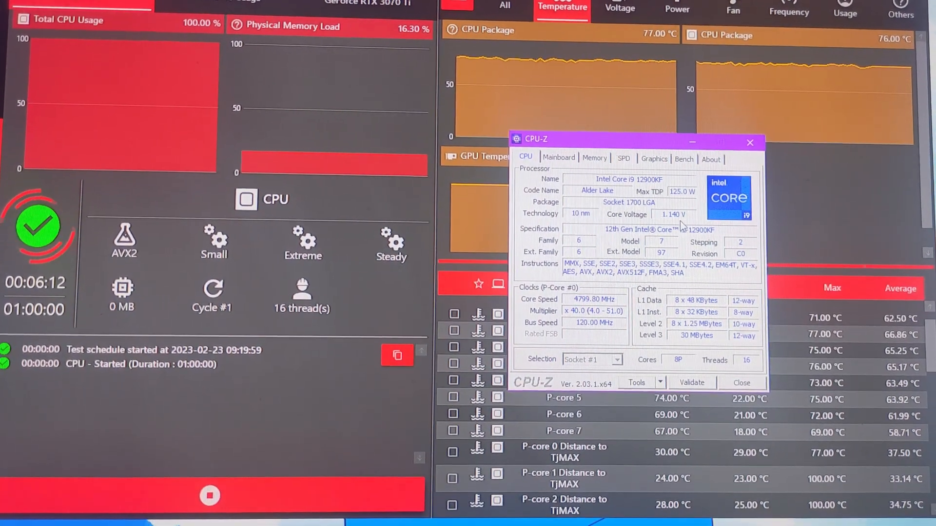
# Go over the Memory and Mainboard pages again and finish on the CPU page showing 4799.80 MHz.
pyautogui.click(655, 156)
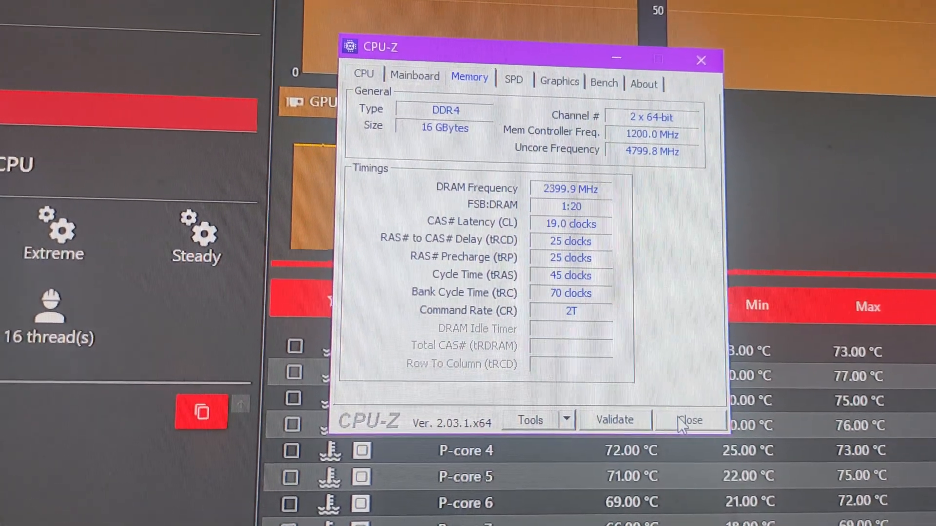
pyautogui.click(416, 86)
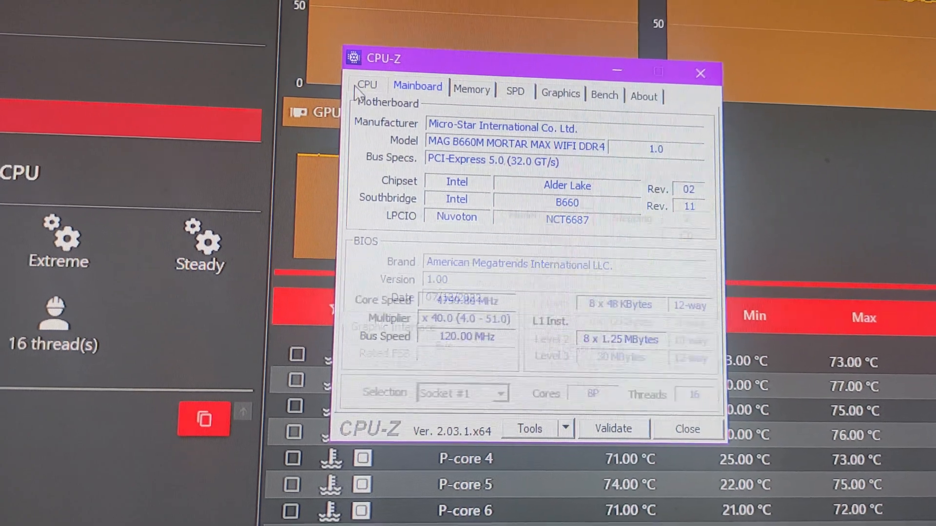
pyautogui.click(365, 86)
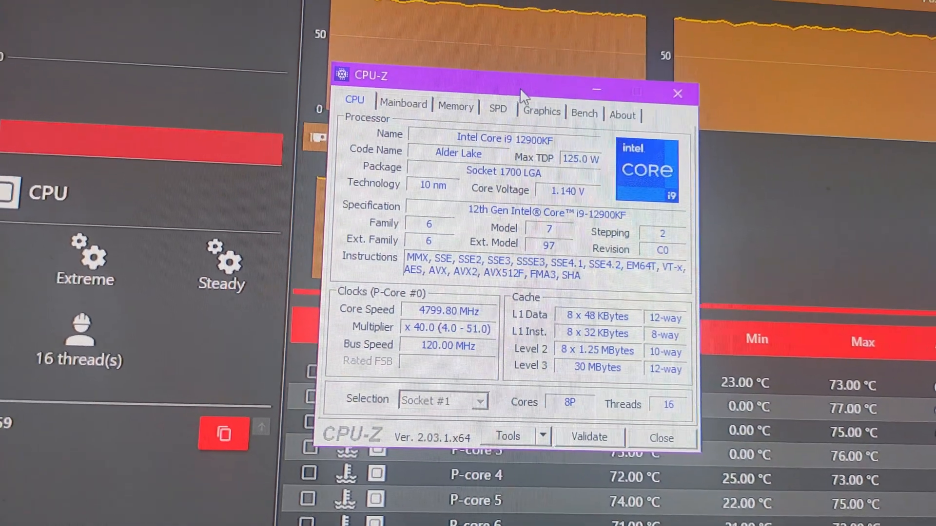
pyautogui.click(541, 113)
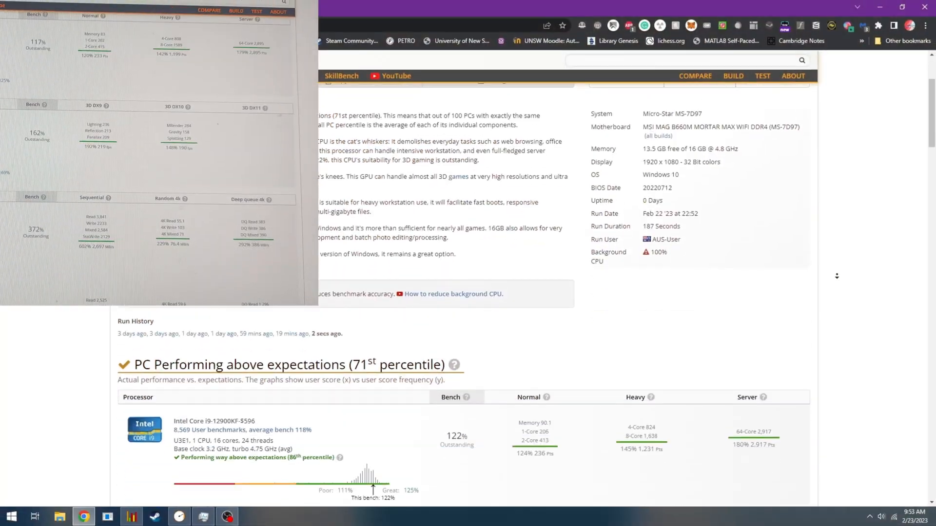
# Scroll through the UserBenchmark results for the CPU, GPU, drives and memory kit.
pyautogui.scroll(-3)
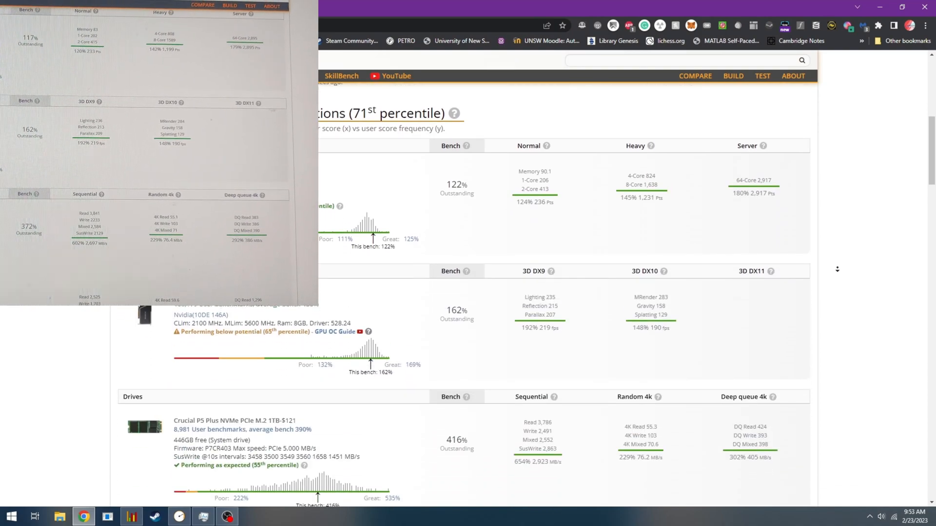
pyautogui.scroll(-3)
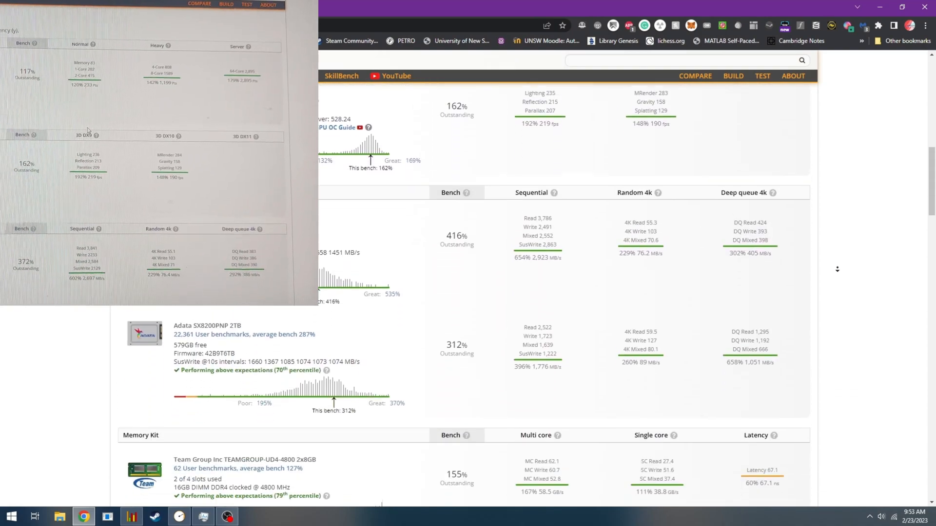
pyautogui.scroll(-3)
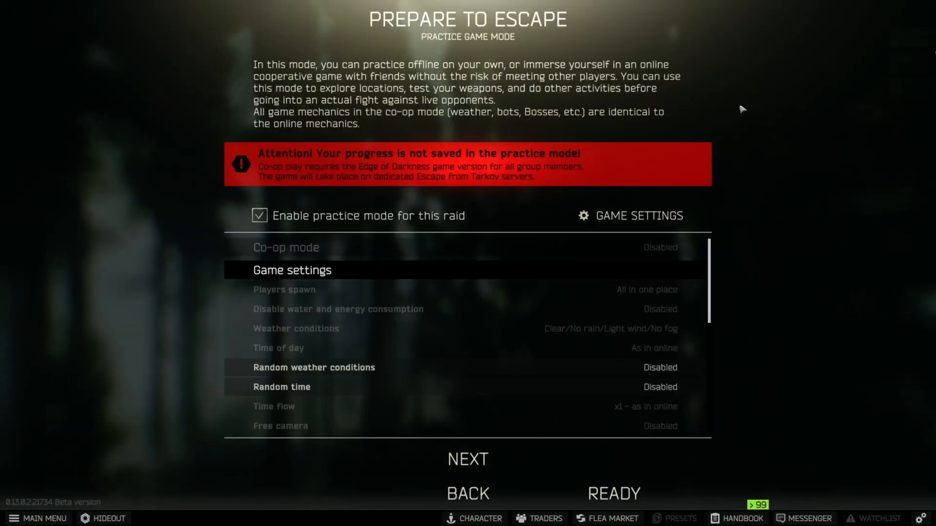
# Start the practice raid, show the FPS overlay to compare configurations, and bring up the Gear inventory.
pyautogui.click(612, 493)
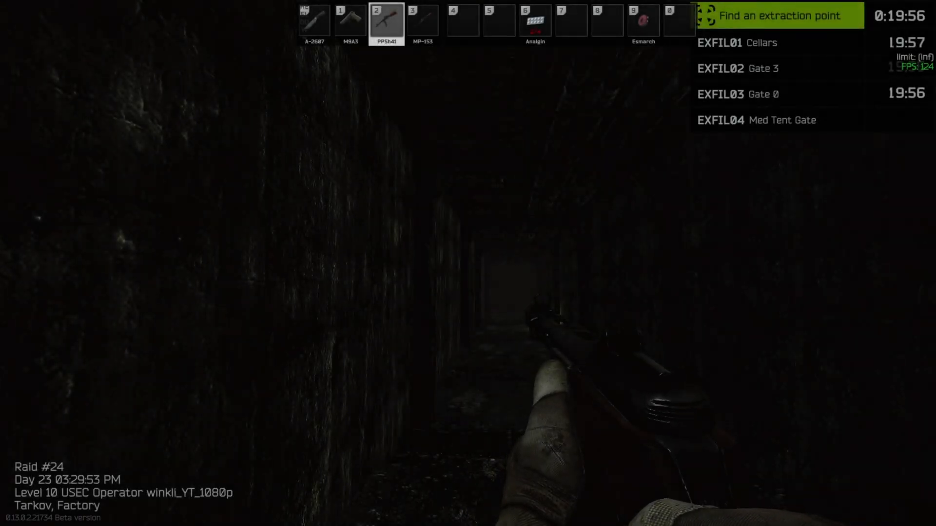
pyautogui.write('fps')
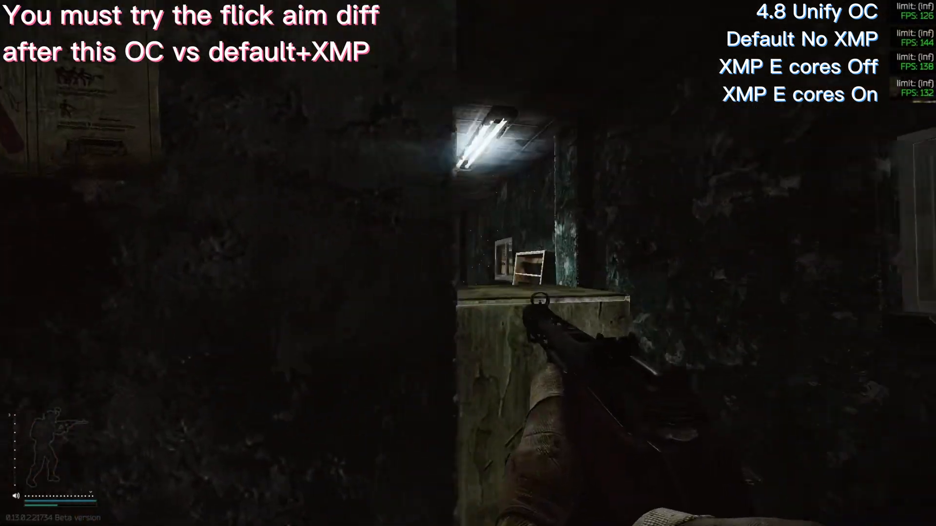
pyautogui.moveTo(468, 263)
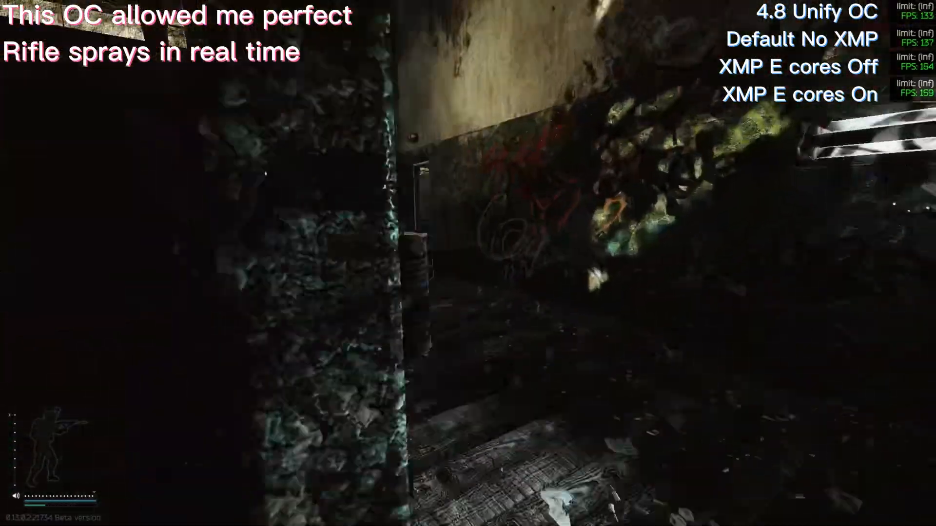
pyautogui.moveTo(468, 264)
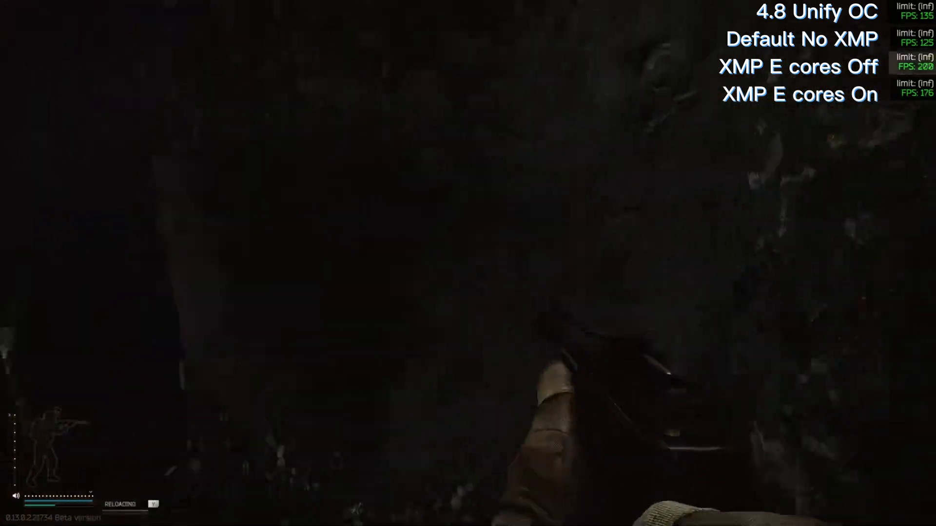
pyautogui.press('tab')
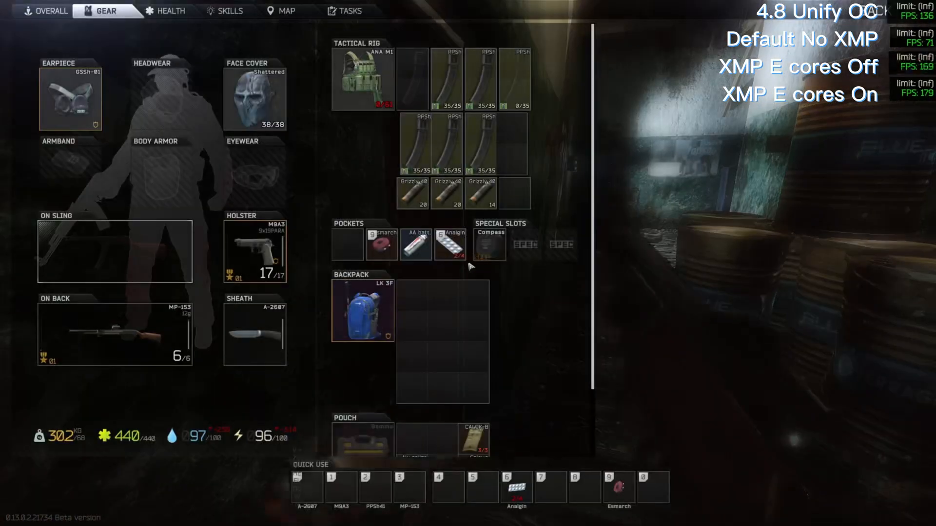